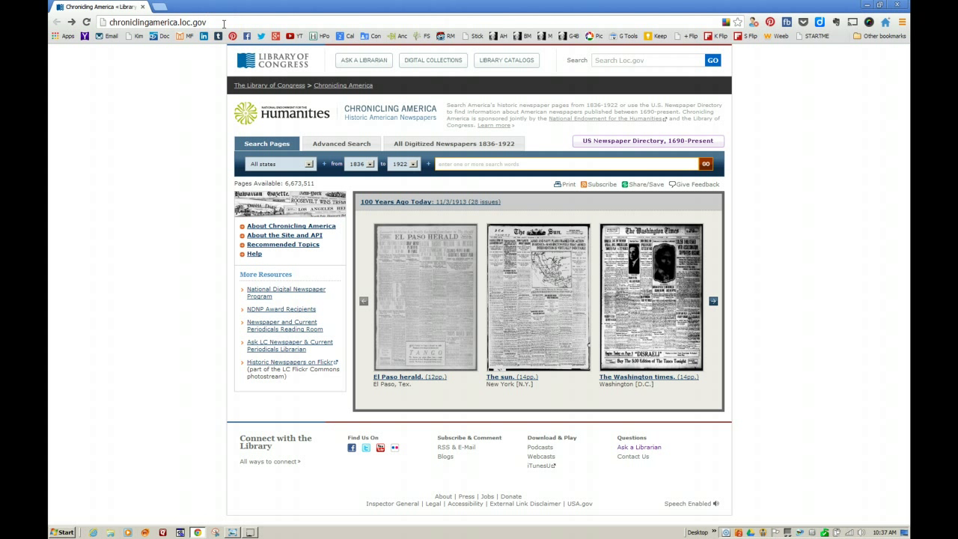
mouse_move(527, 183)
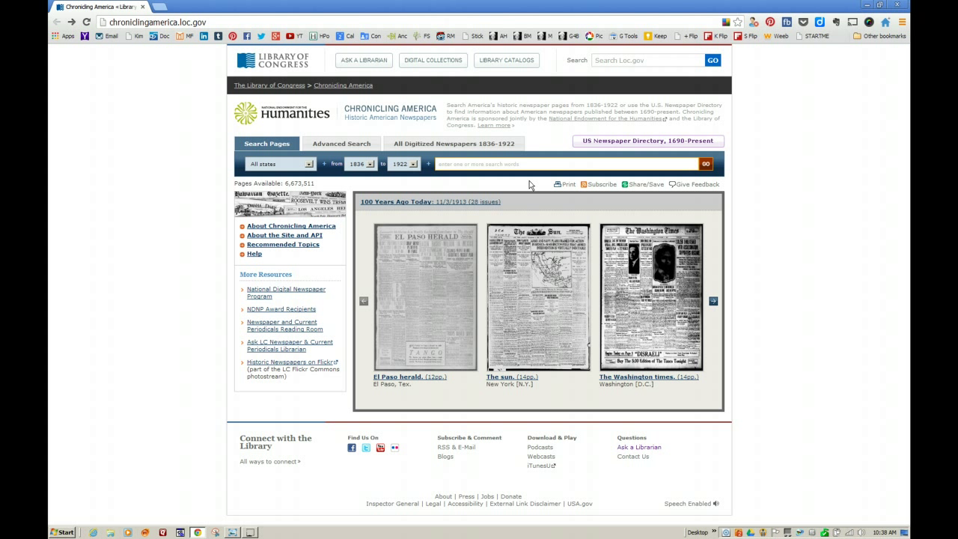
mouse_move(704, 134)
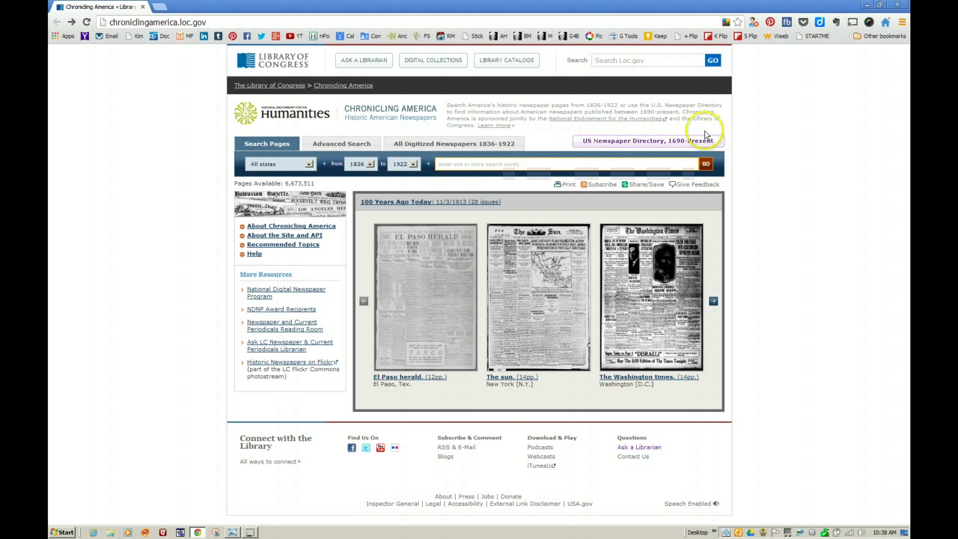
mouse_move(569, 147)
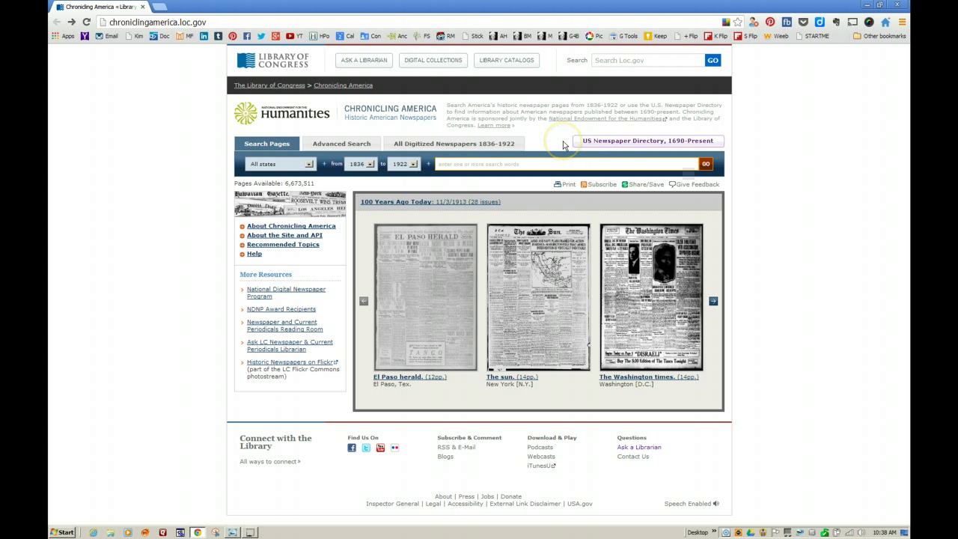
mouse_move(563, 145)
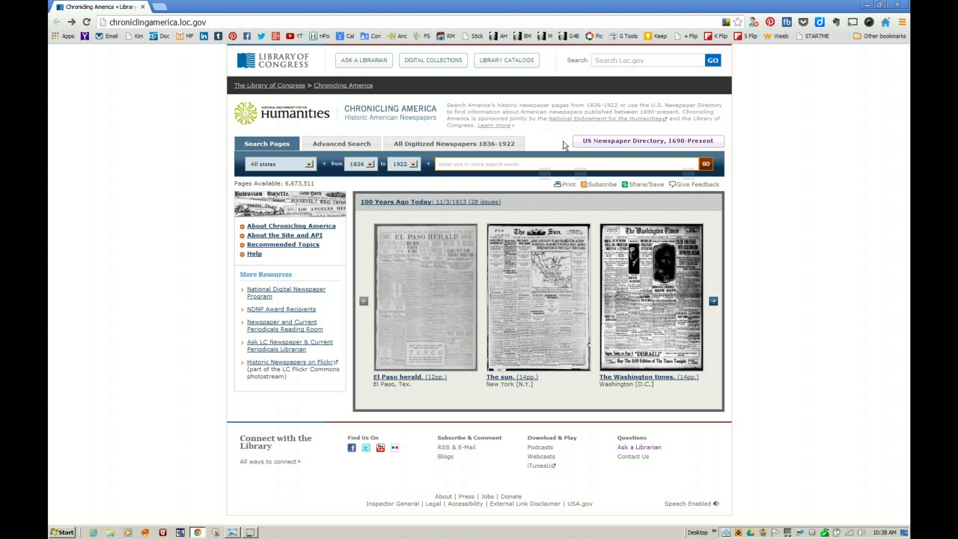
mouse_move(491, 144)
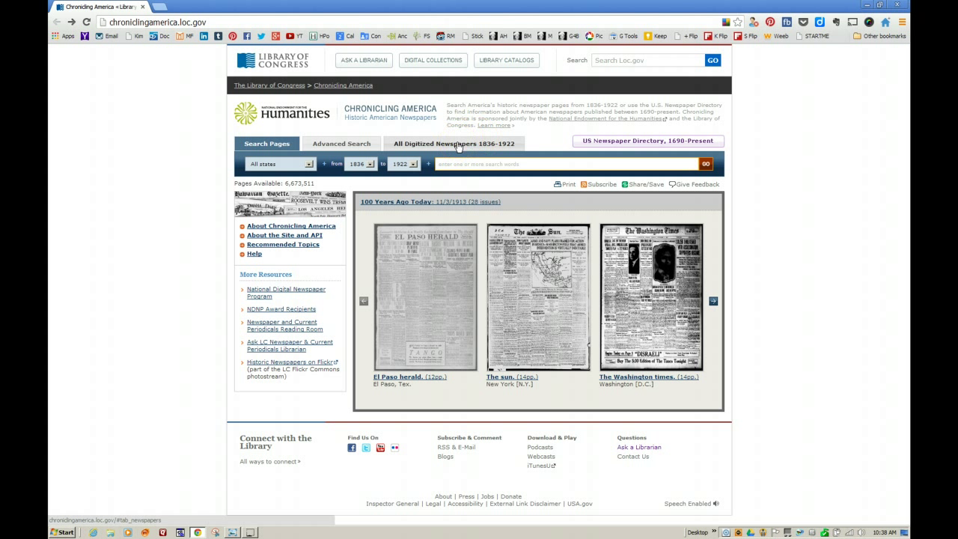
Choose Arizona as the state in the All Digitized Newspapers 1836-1922 filters
click(455, 143)
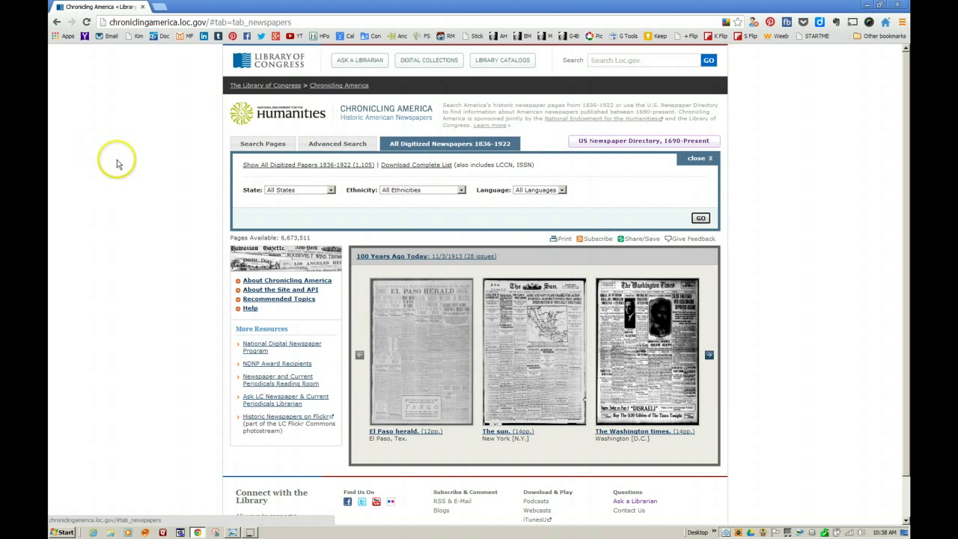
mouse_move(158, 190)
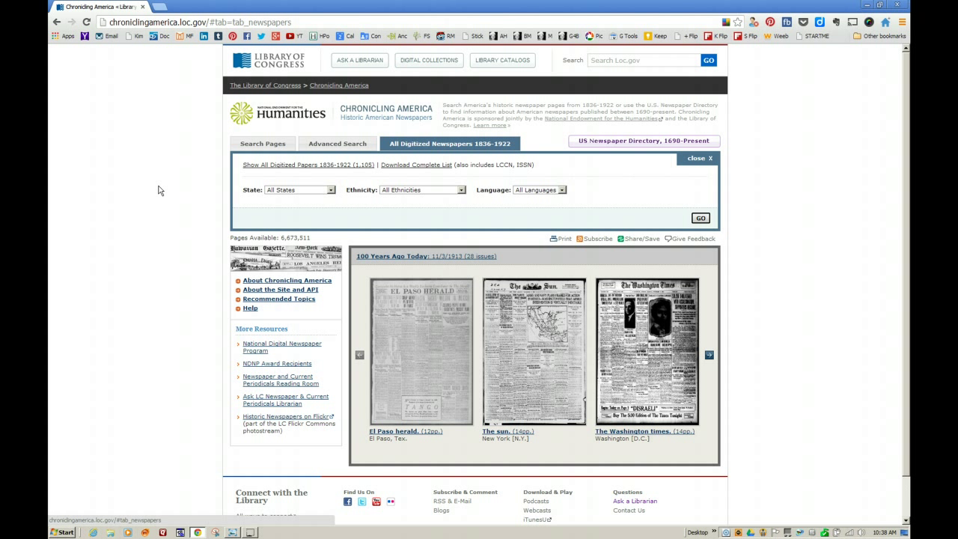
click(330, 188)
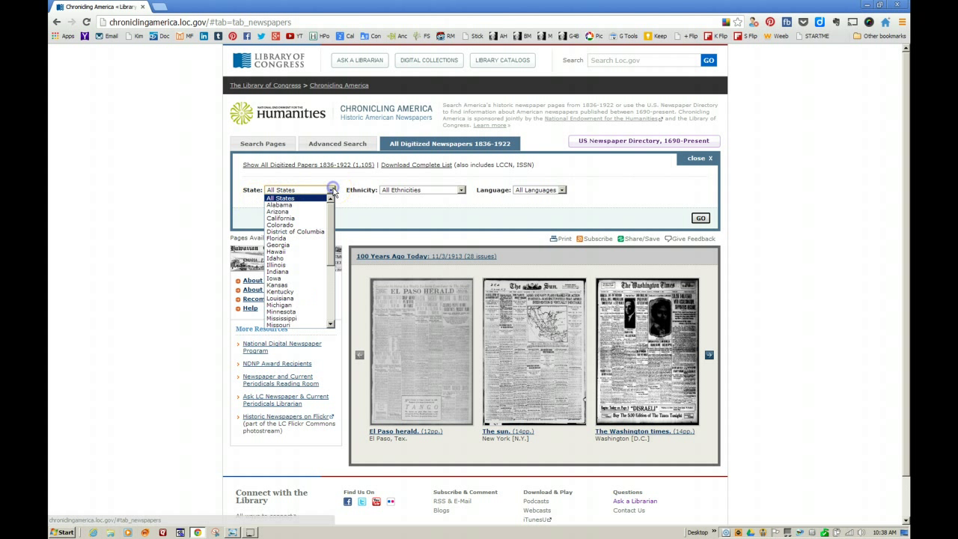
mouse_move(308, 211)
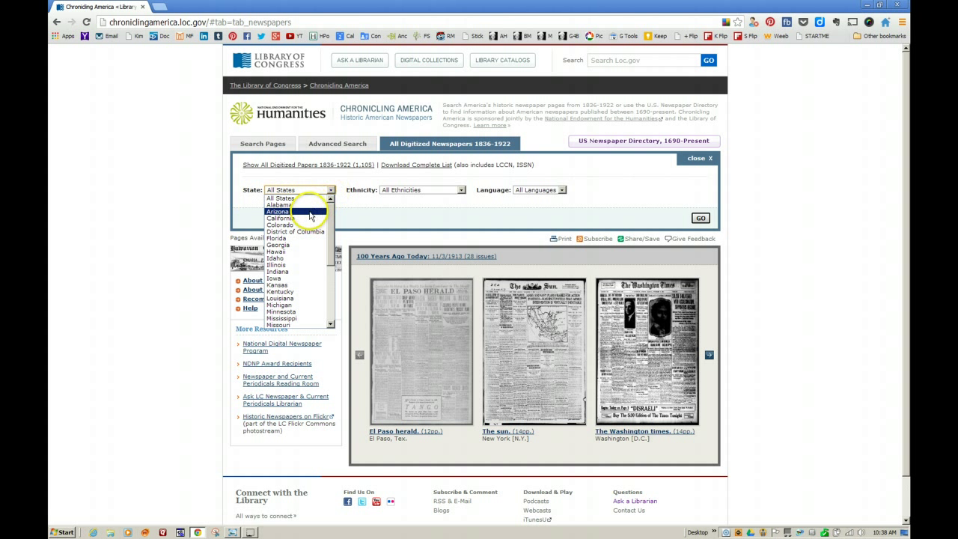
click(278, 213)
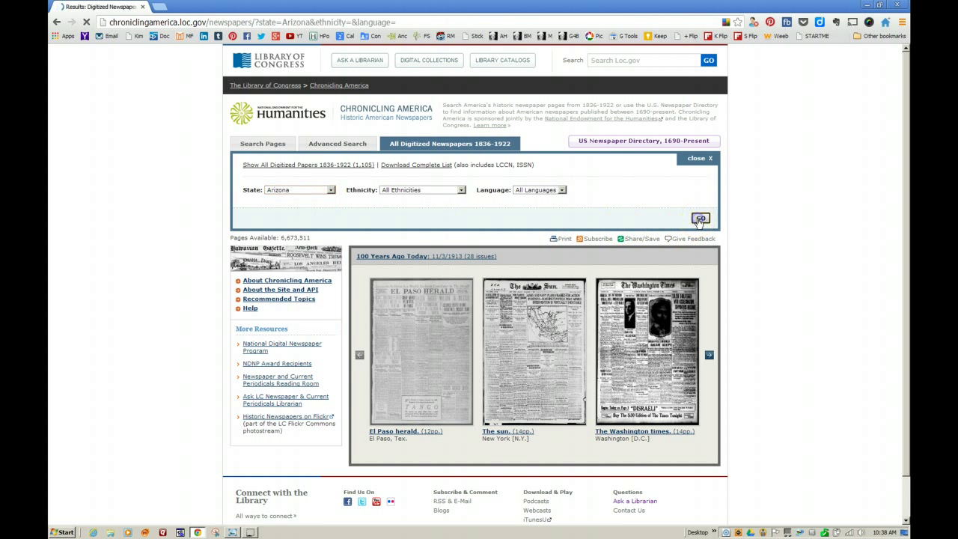
Run the search to list the 53 Arizona newspapers with issue counts and dates
click(700, 219)
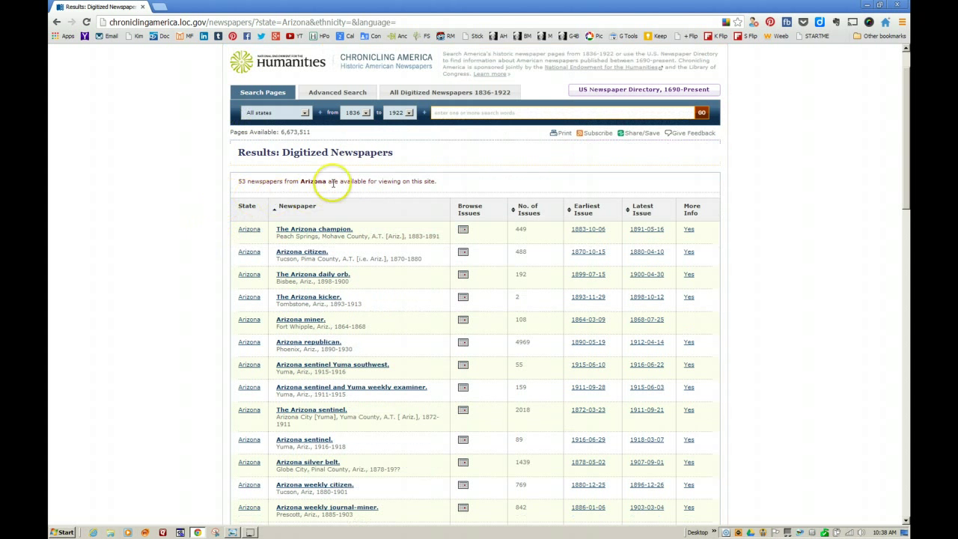
mouse_move(202, 226)
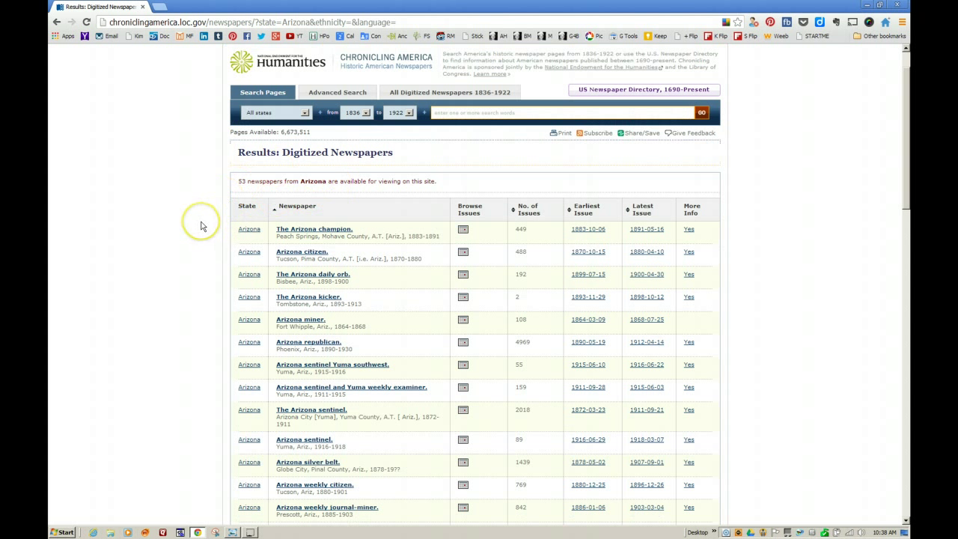
mouse_move(202, 226)
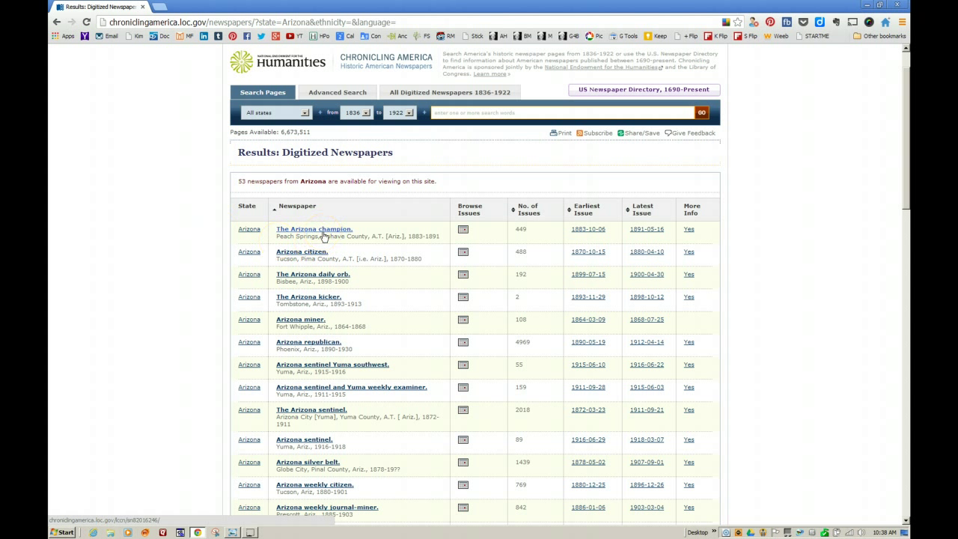
mouse_move(437, 223)
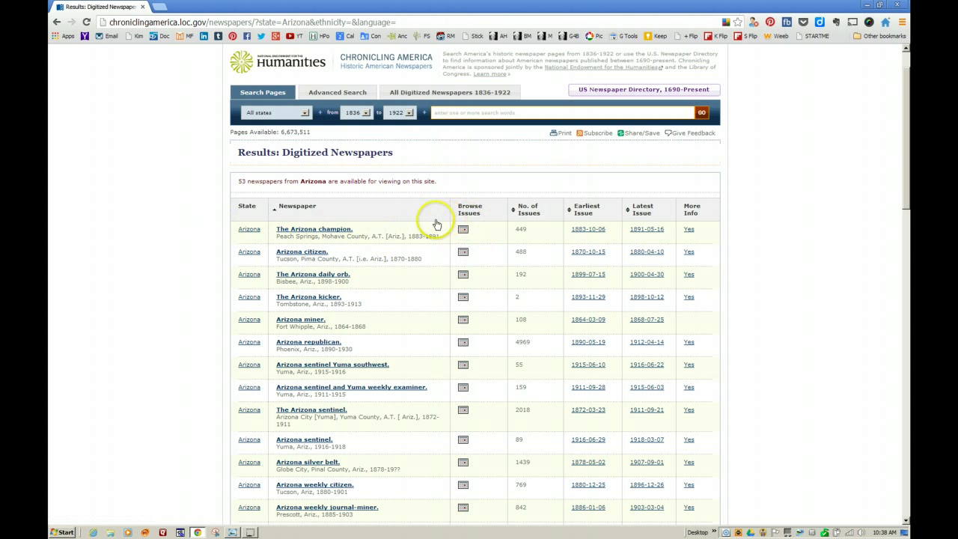
mouse_move(458, 230)
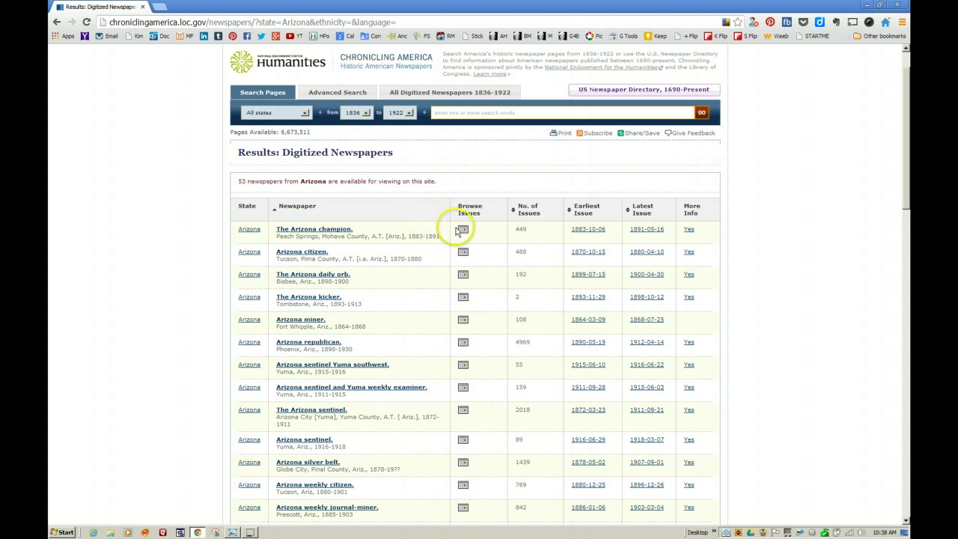
mouse_move(521, 236)
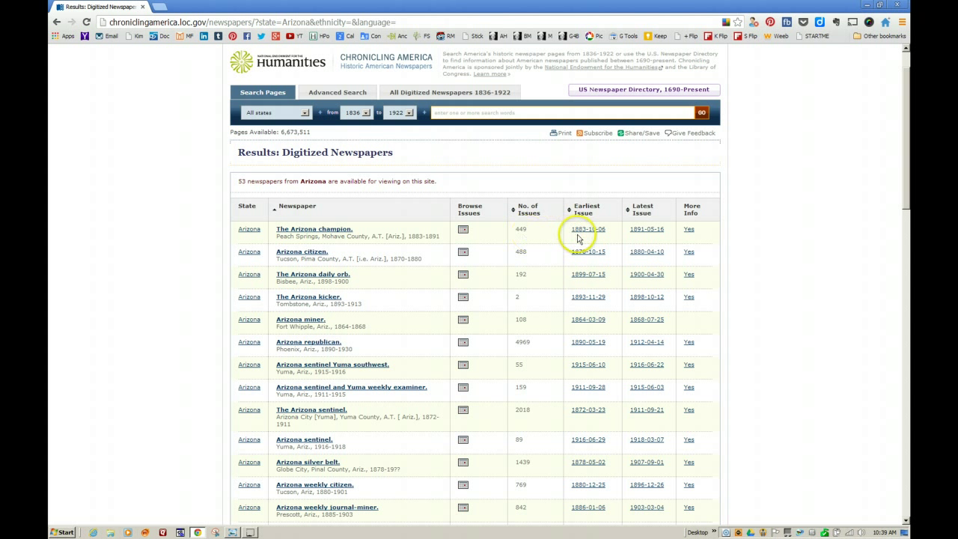
mouse_move(639, 245)
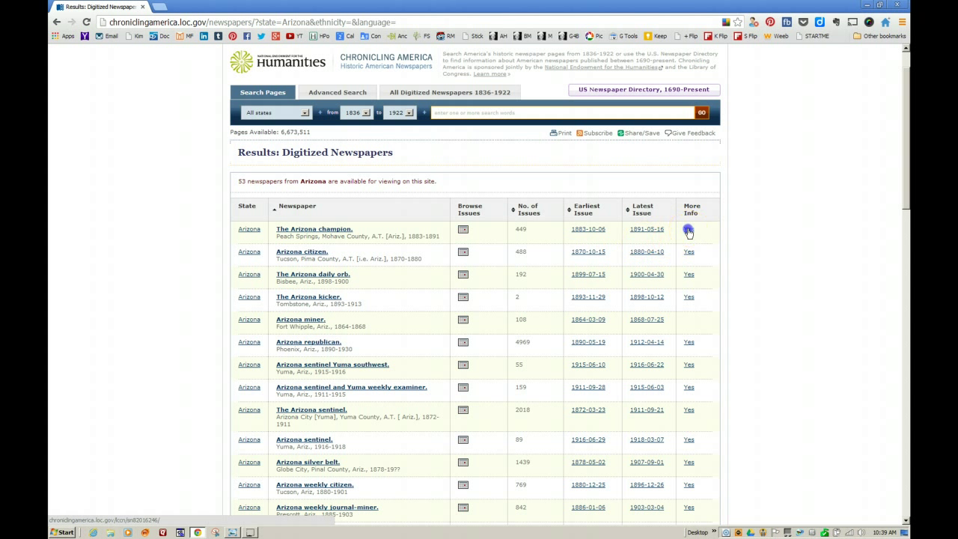
Review The Arizona champion's title details page, then return to the homepage
click(688, 230)
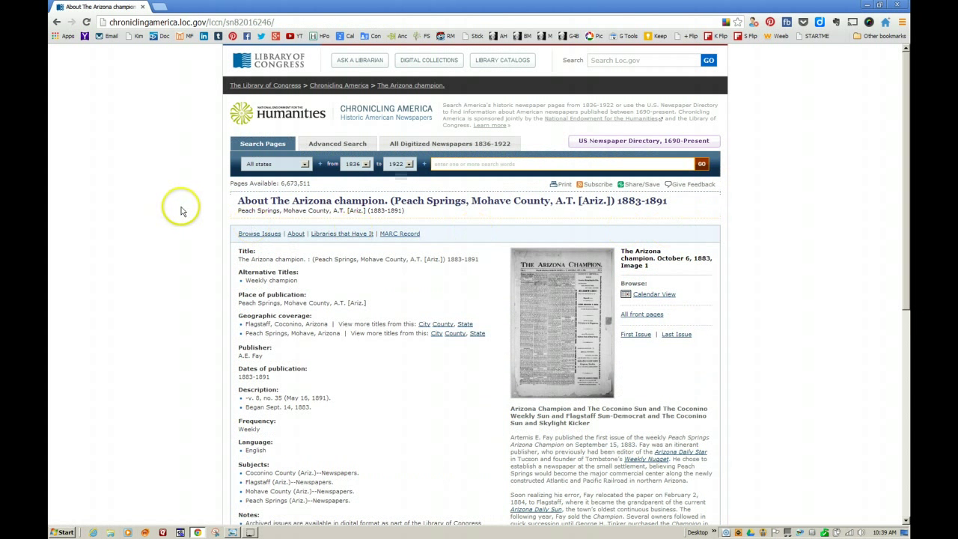
scroll(down, 3)
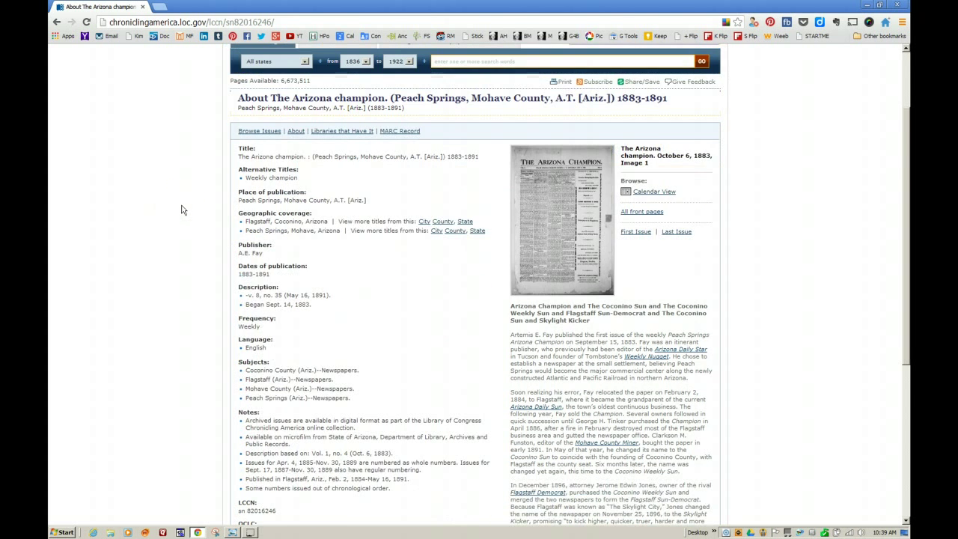
scroll(down, 3)
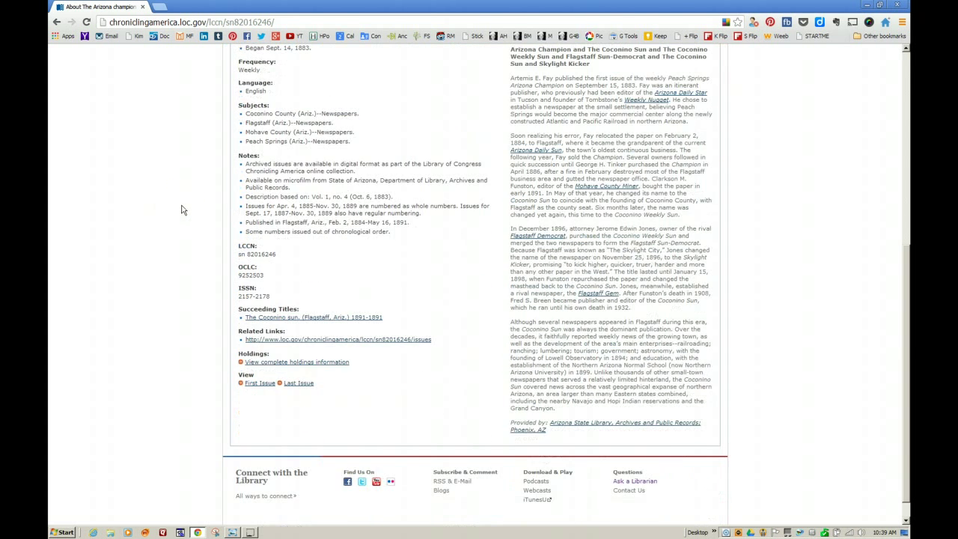
scroll(up, 3)
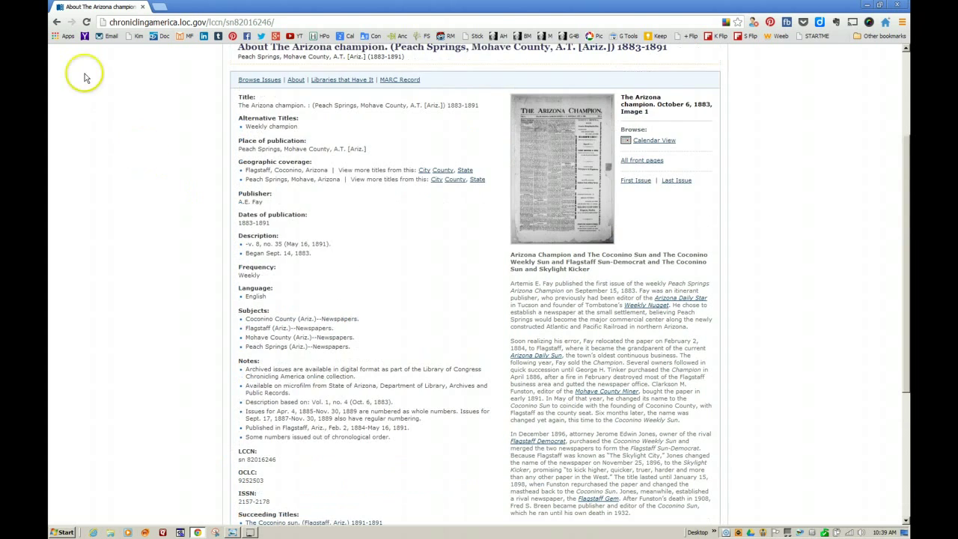
click(57, 22)
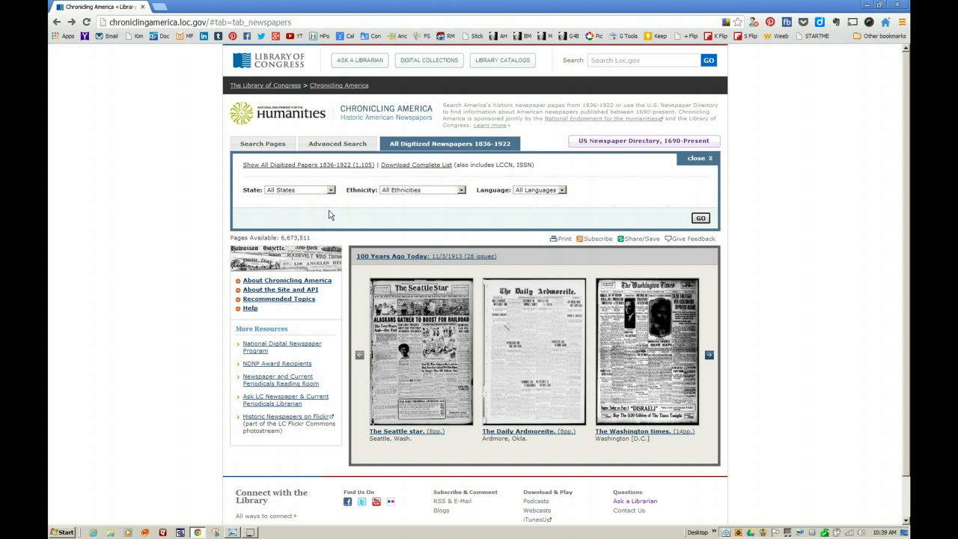
mouse_move(492, 209)
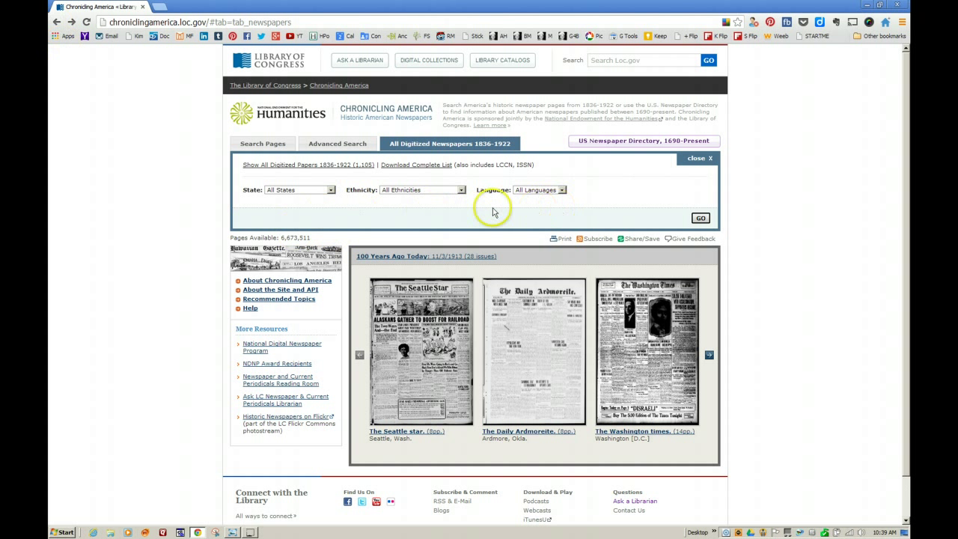
mouse_move(353, 204)
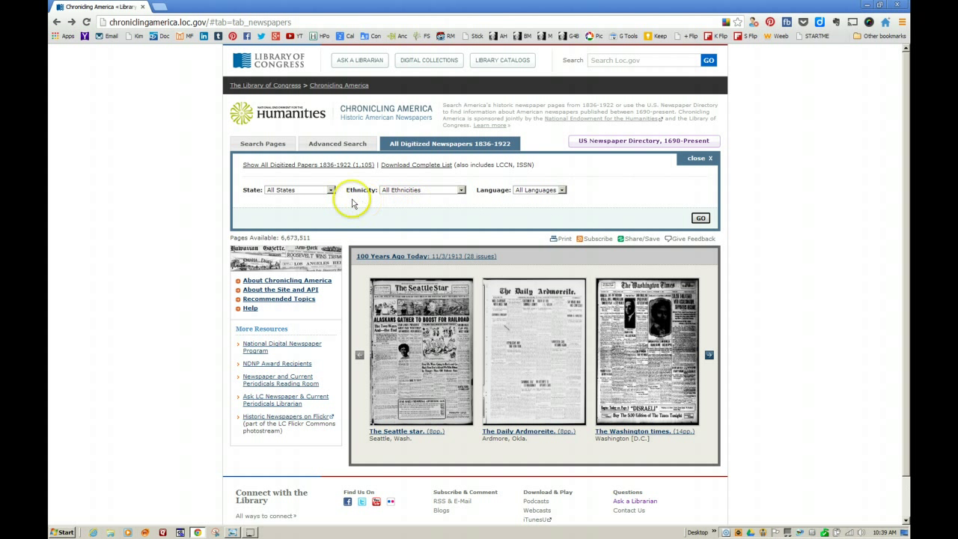
Set the state to District of Columbia and the ethnicity to African American
click(298, 188)
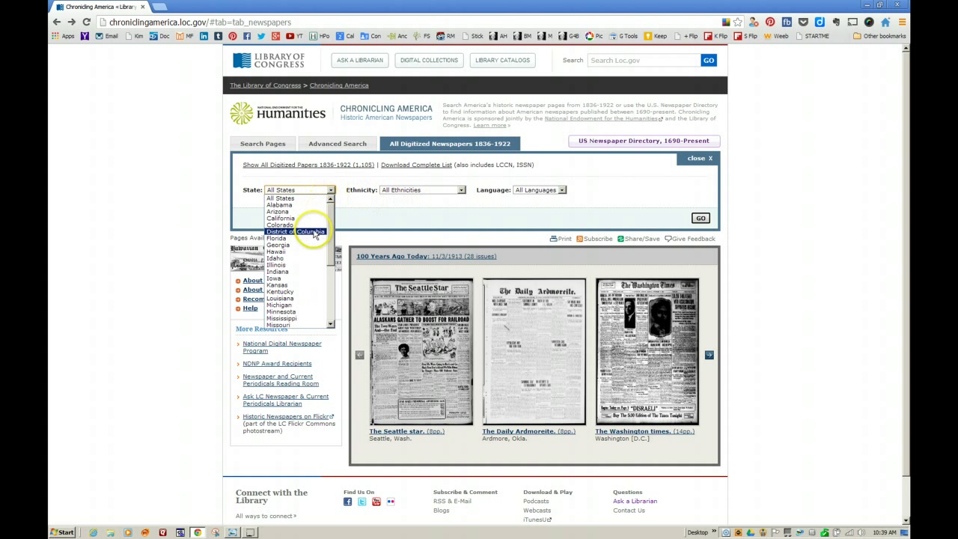
click(293, 230)
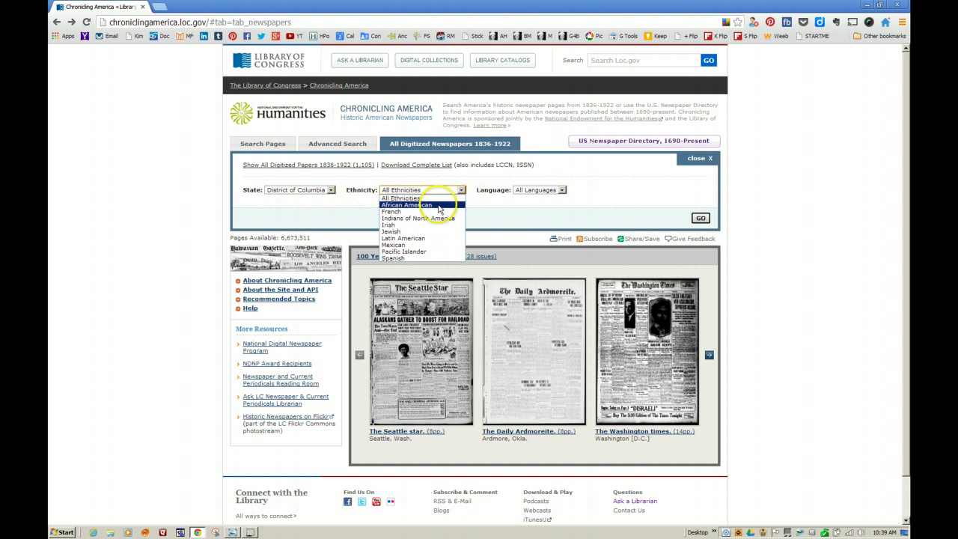
click(407, 203)
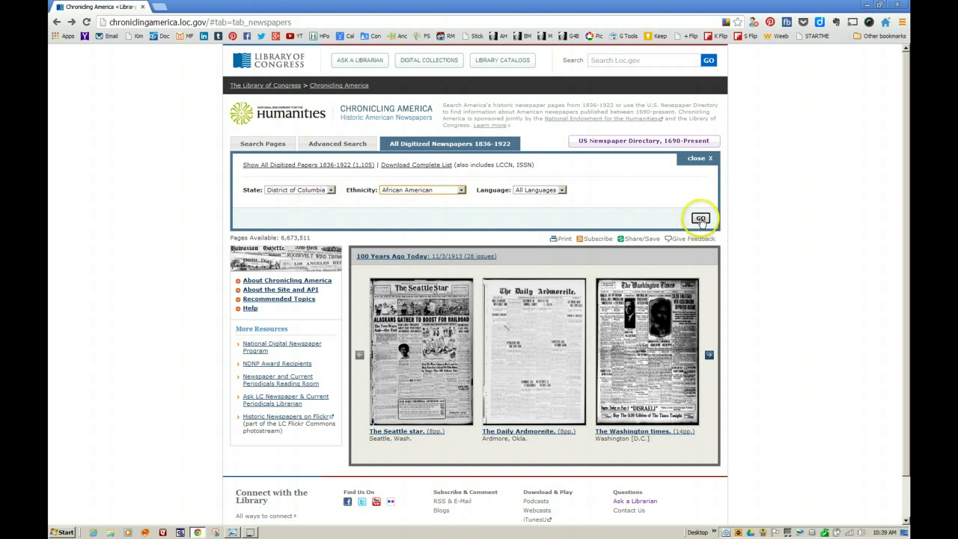
Show the 4 District of Columbia African American newspapers, including The Washington bee
click(700, 219)
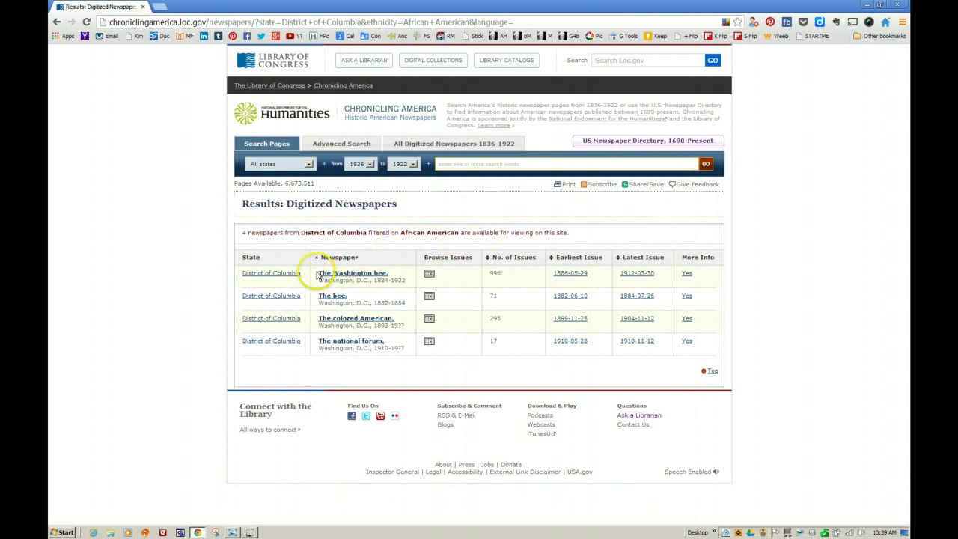
mouse_move(189, 308)
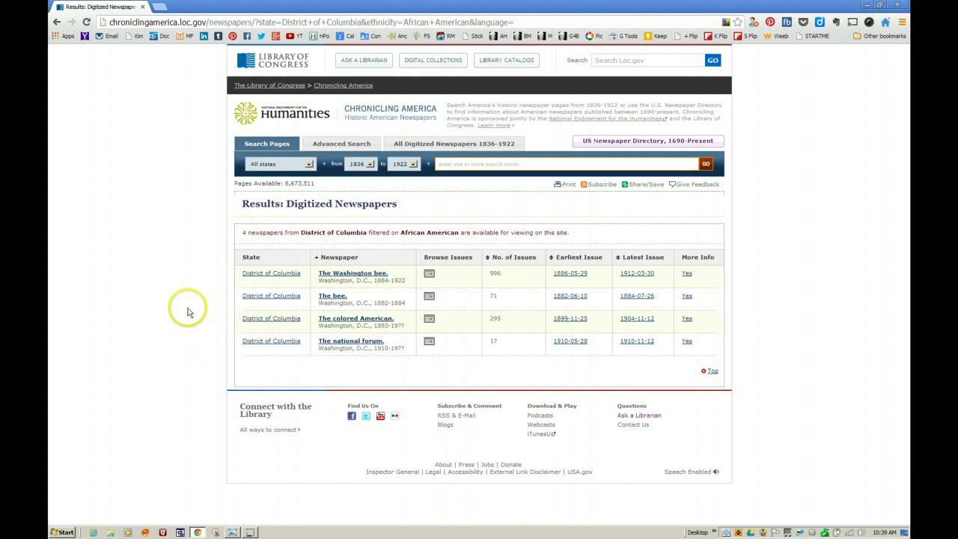
mouse_move(208, 351)
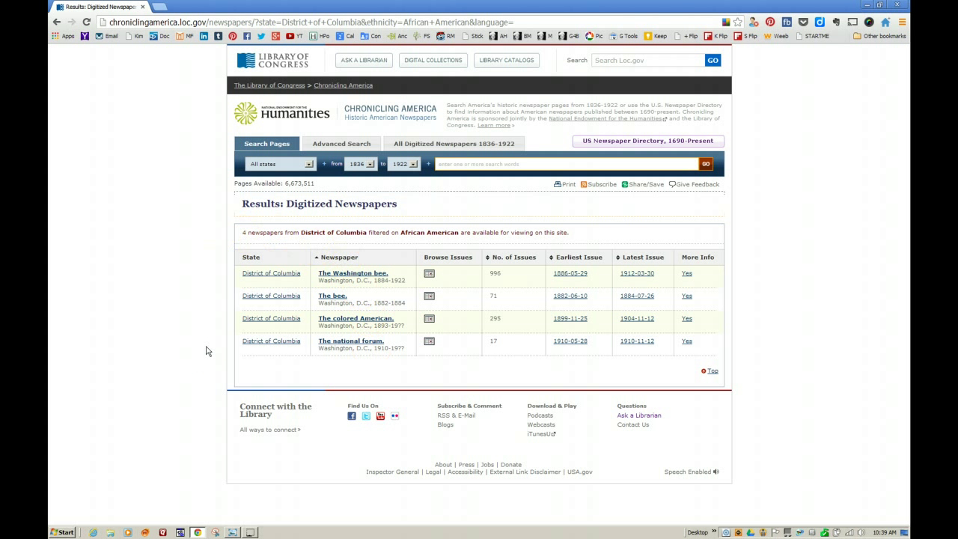
mouse_move(617, 365)
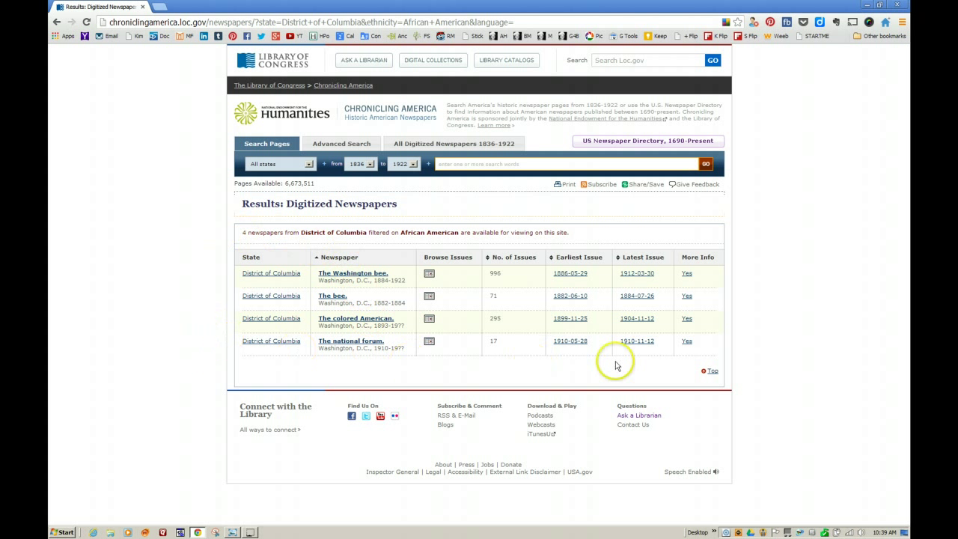
mouse_move(189, 263)
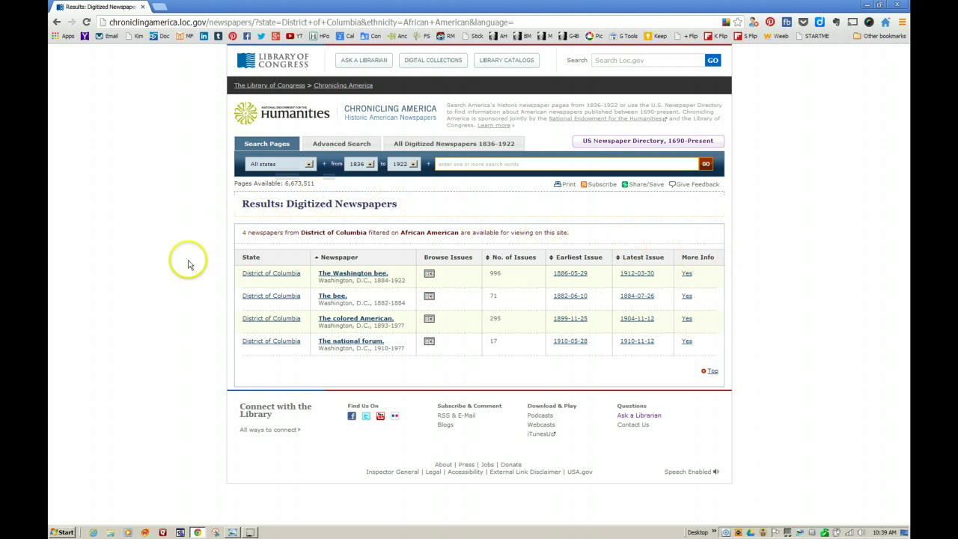
List the 42 African American newspapers across all states, then return to the filters
click(57, 22)
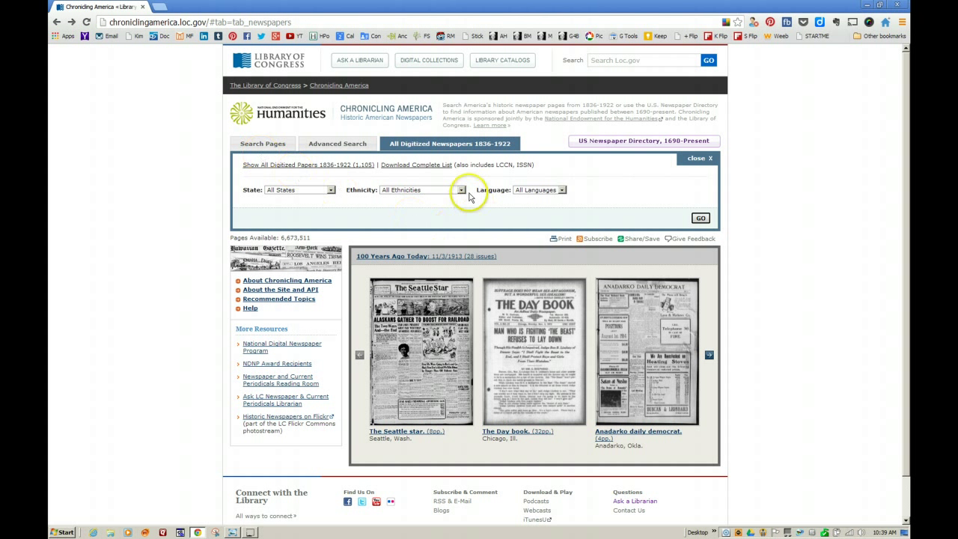
click(461, 189)
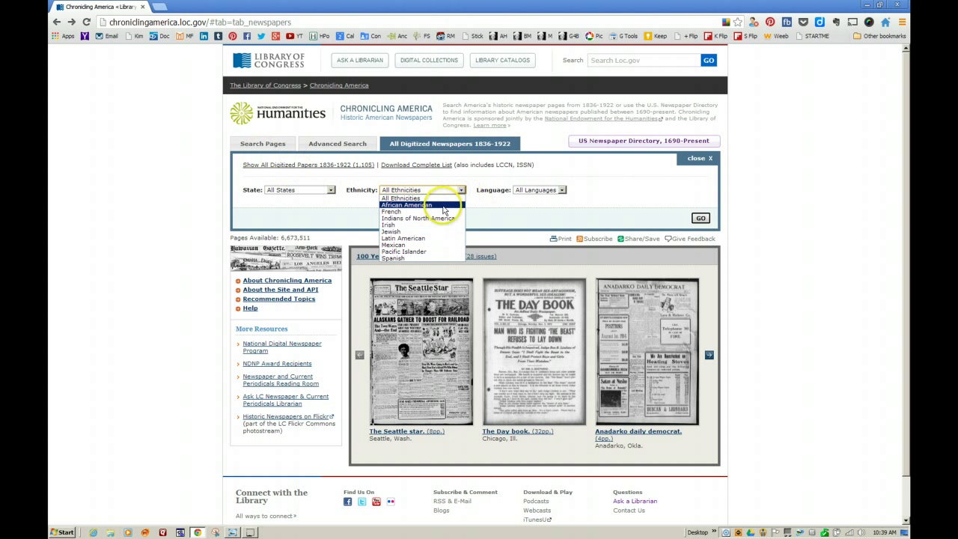
click(407, 204)
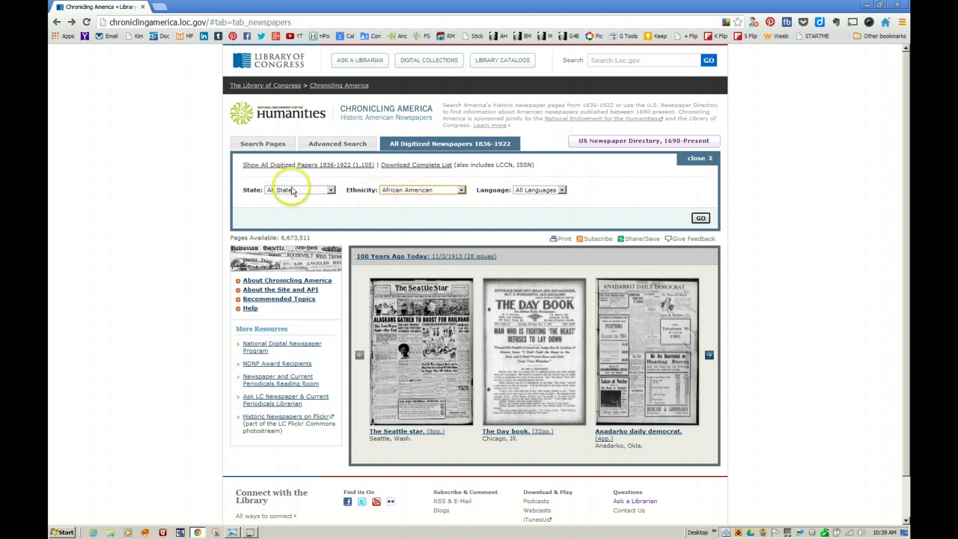
mouse_move(339, 189)
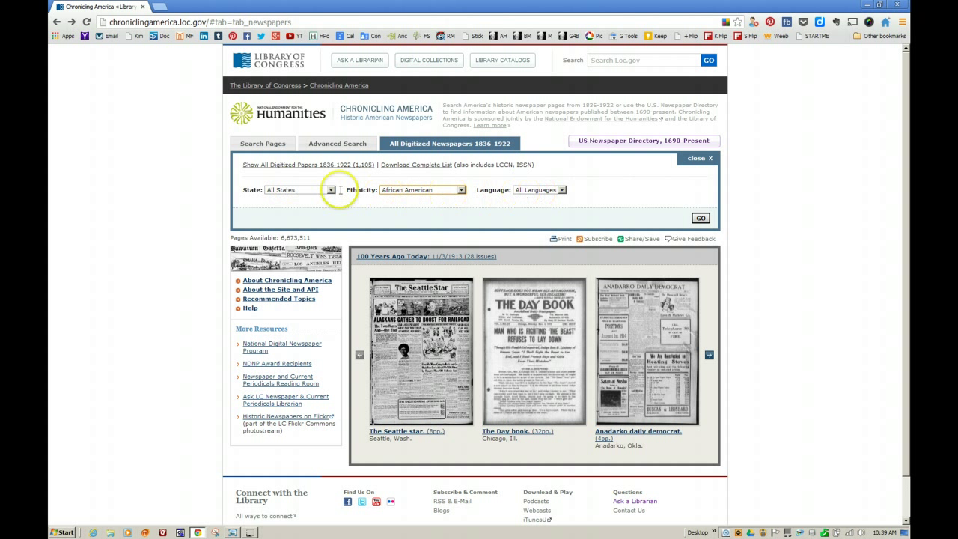
click(700, 218)
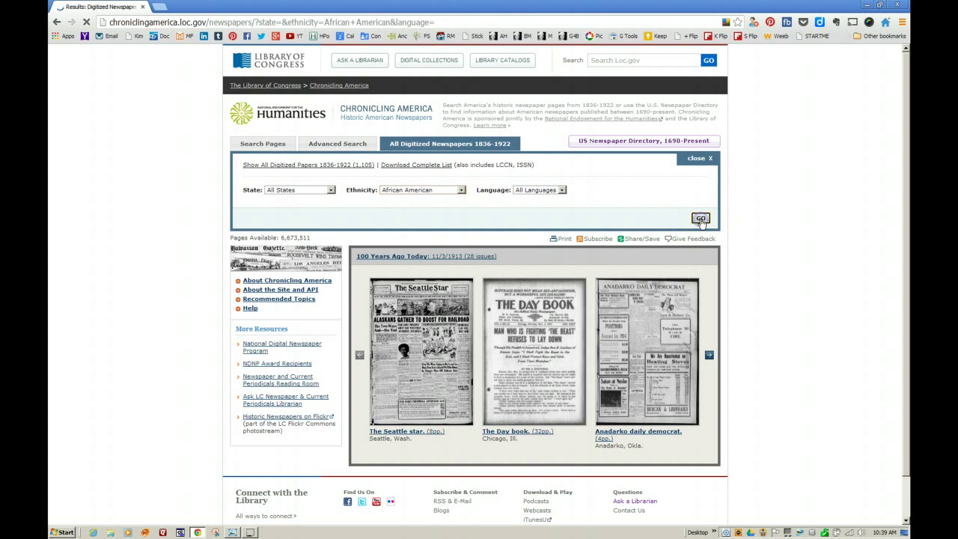
click(701, 219)
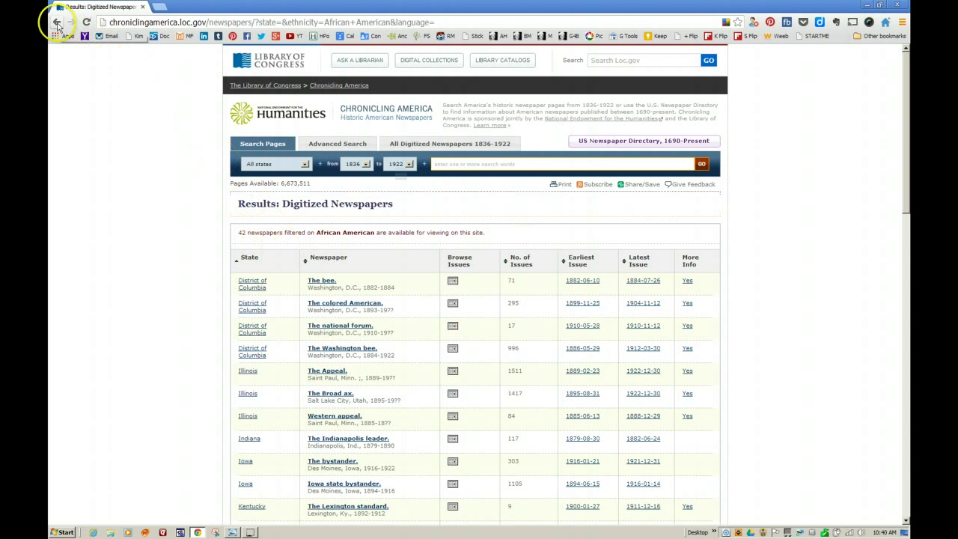
click(57, 23)
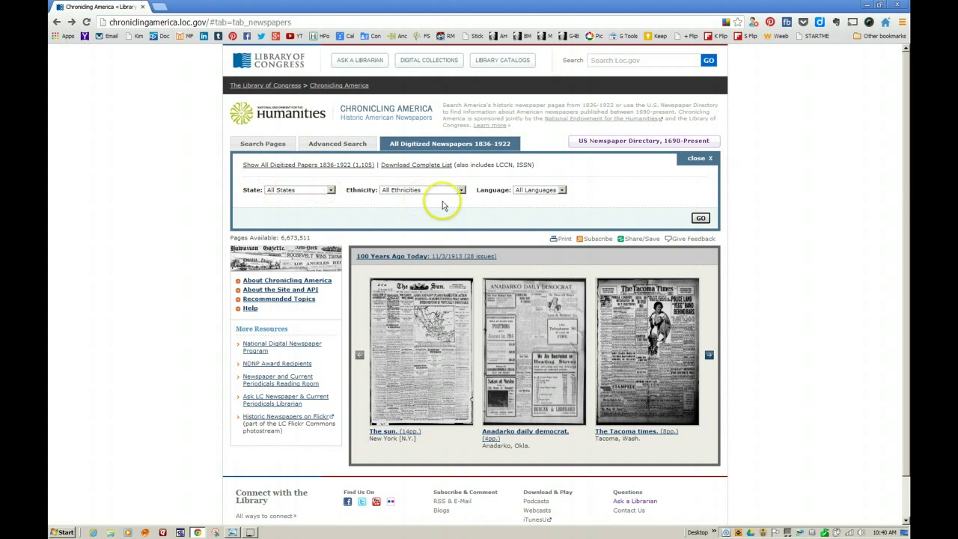
List the 16 Spanish-language newspapers across all states, then return to the filters
click(561, 189)
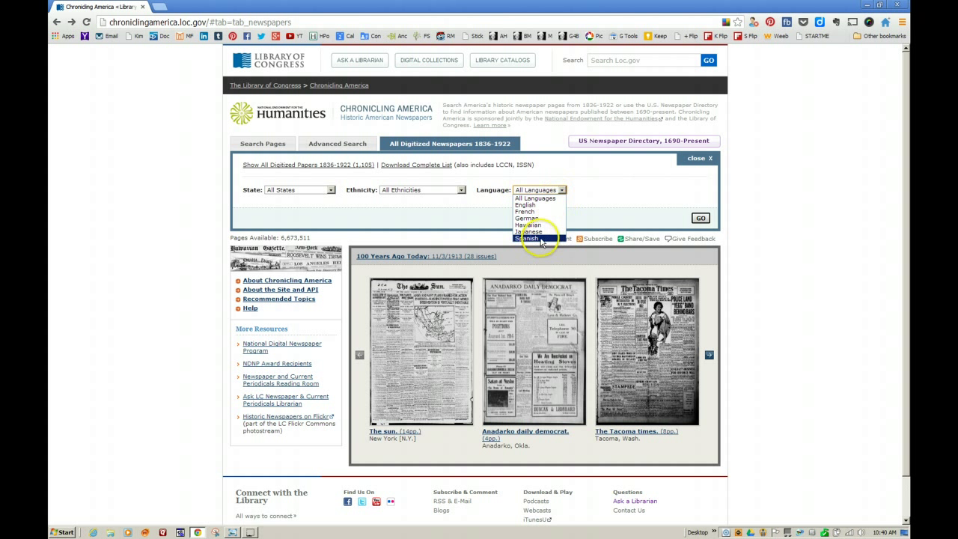
click(530, 238)
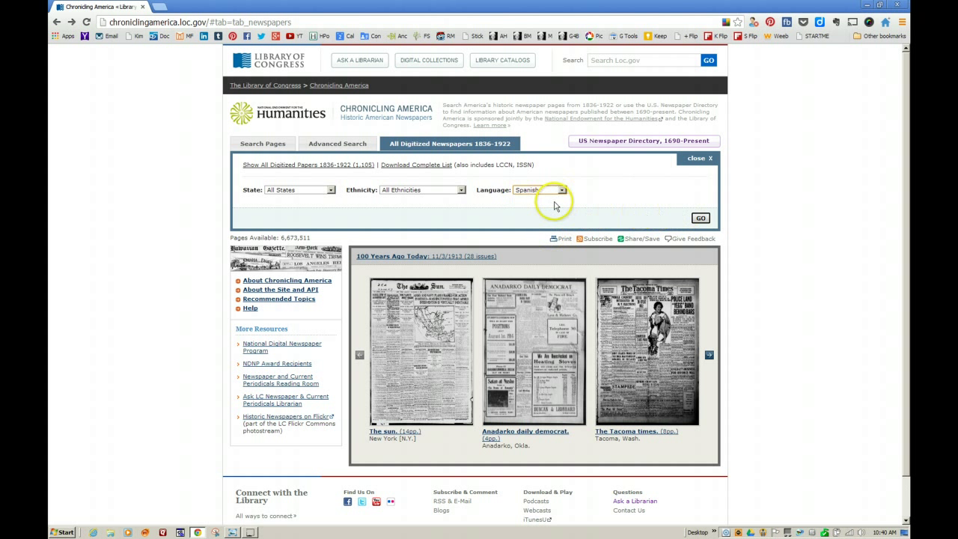
click(700, 219)
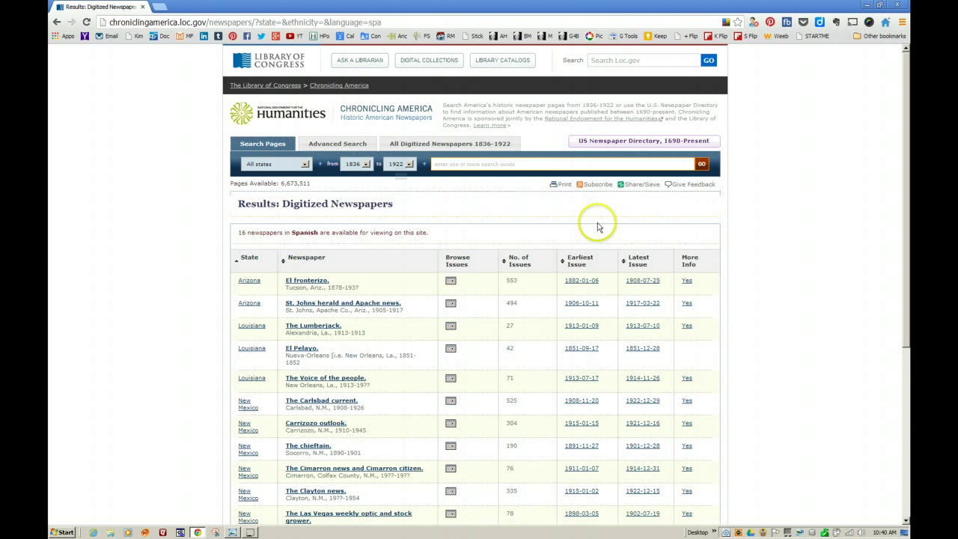
mouse_move(182, 237)
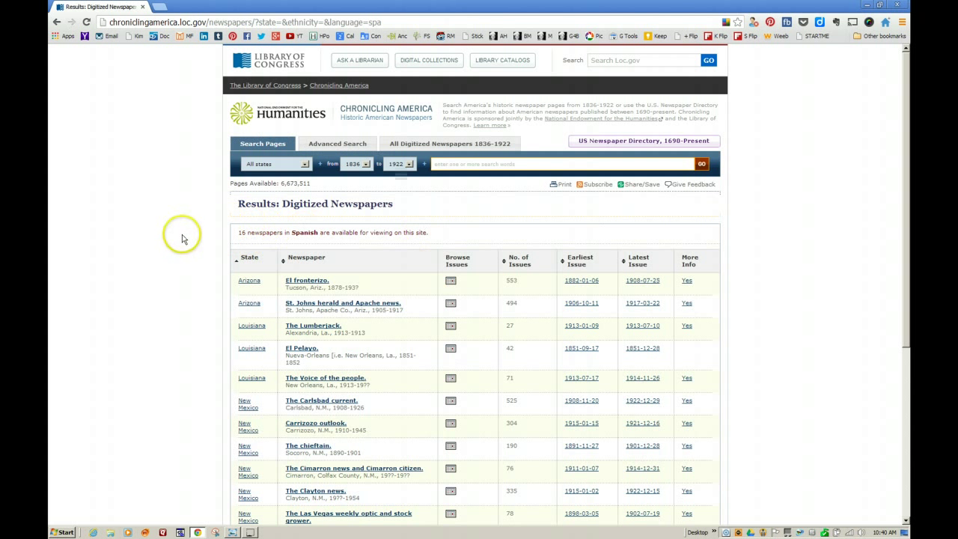
scroll(down, 3)
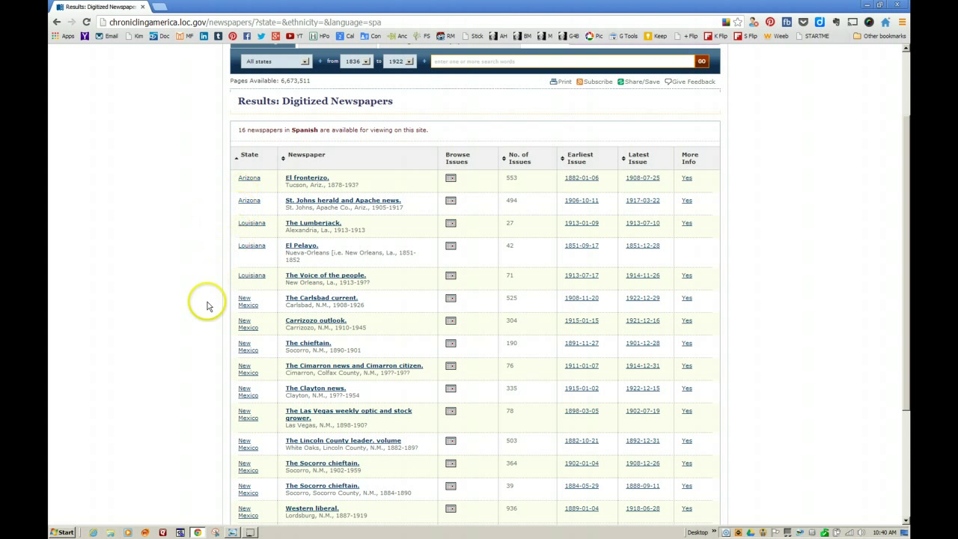
scroll(down, 3)
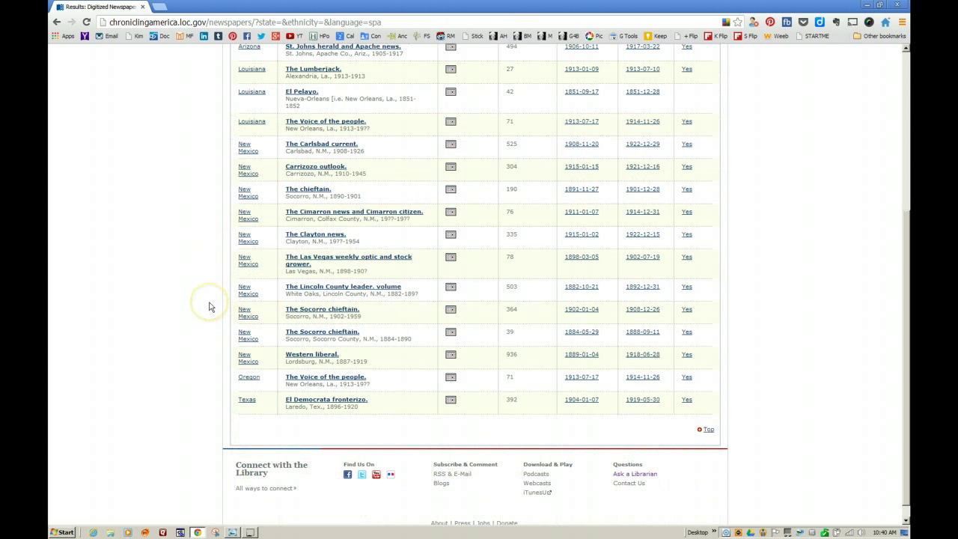
click(57, 23)
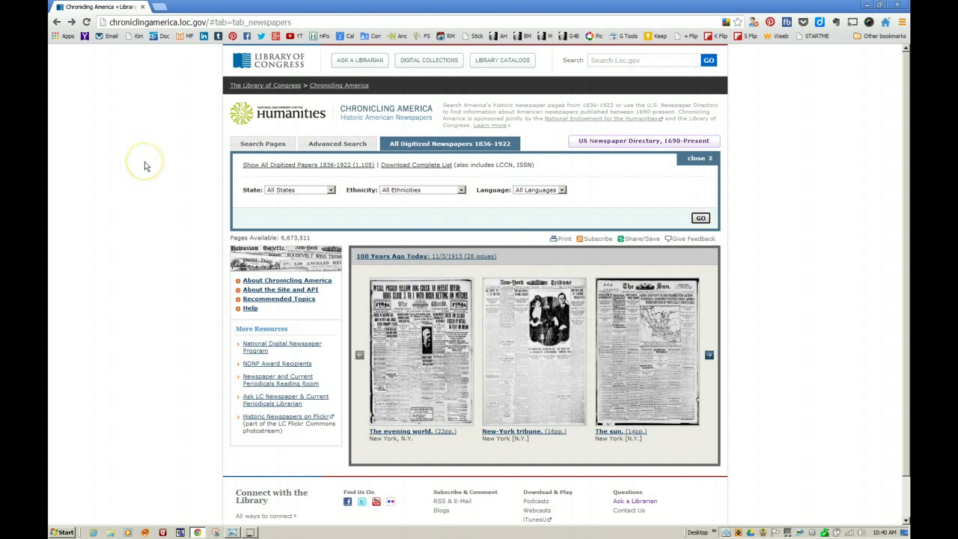
mouse_move(146, 162)
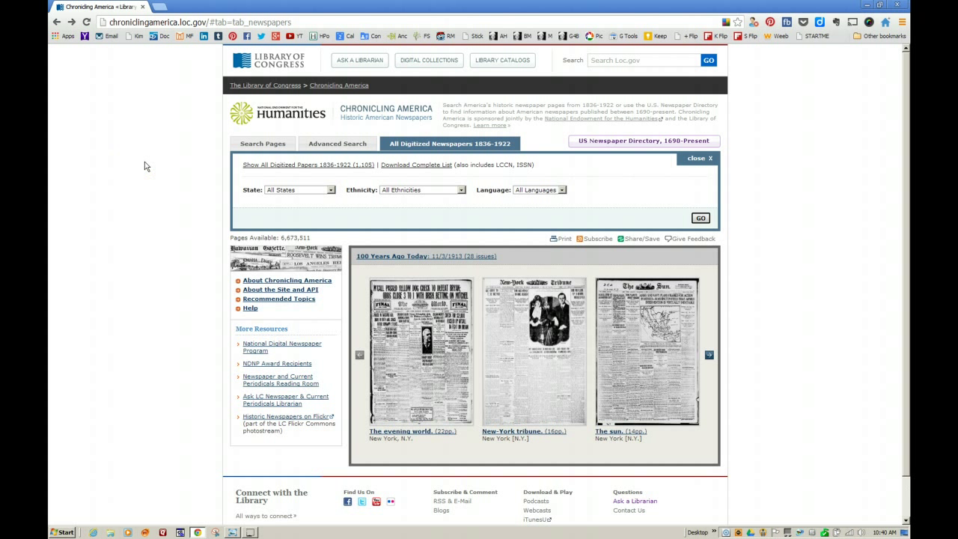
mouse_move(311, 203)
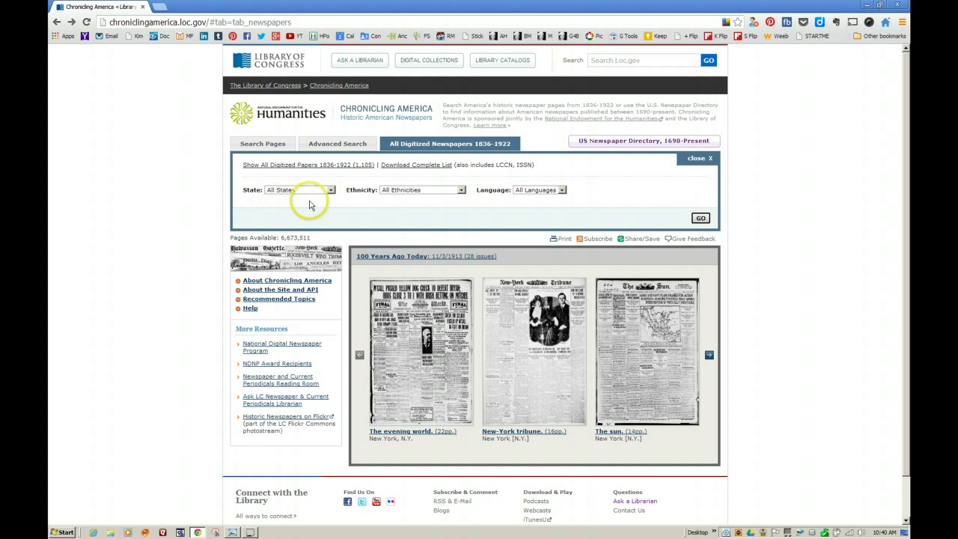
mouse_move(488, 204)
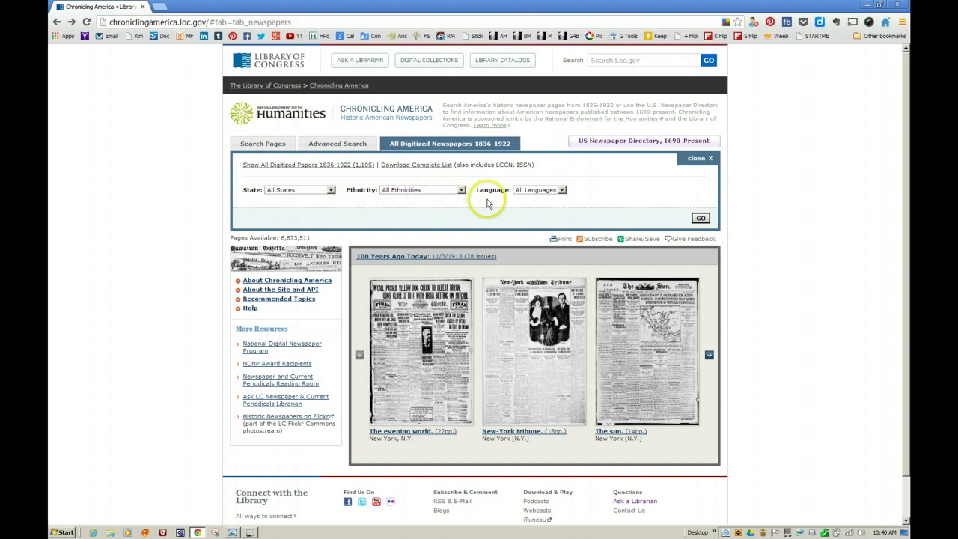
mouse_move(563, 195)
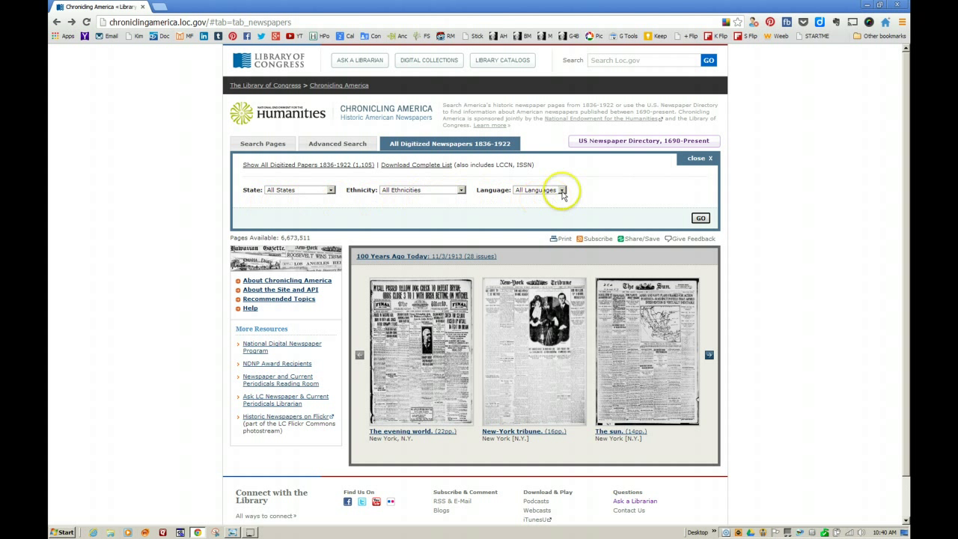
mouse_move(380, 202)
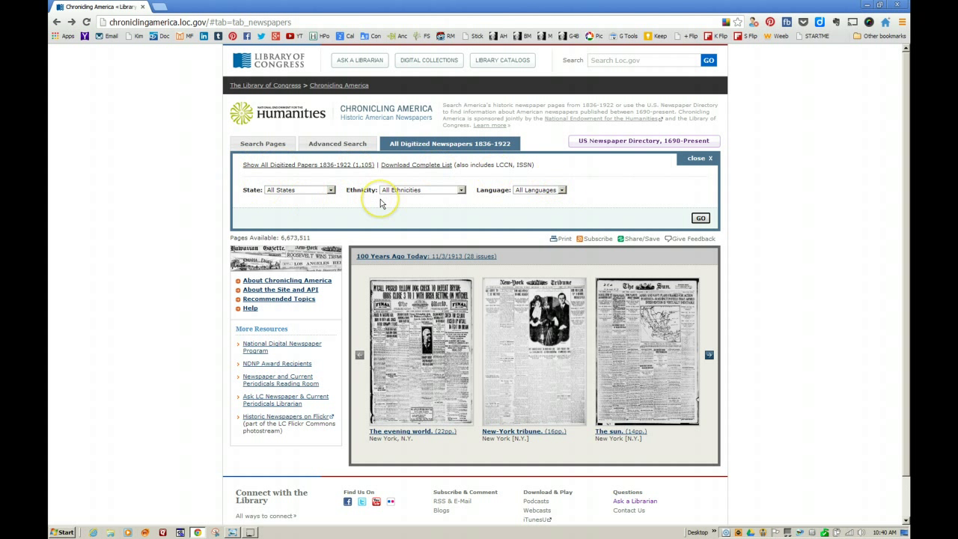
mouse_move(374, 210)
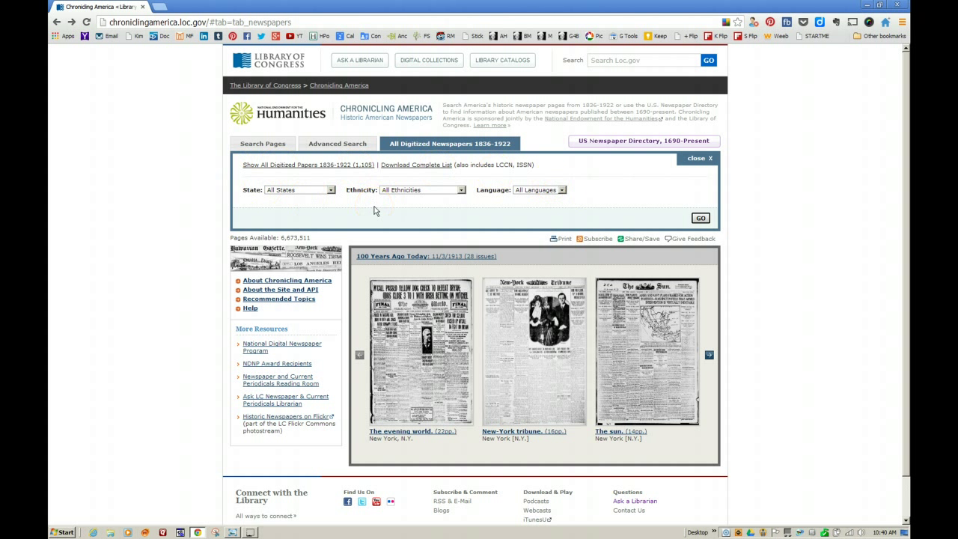
mouse_move(368, 185)
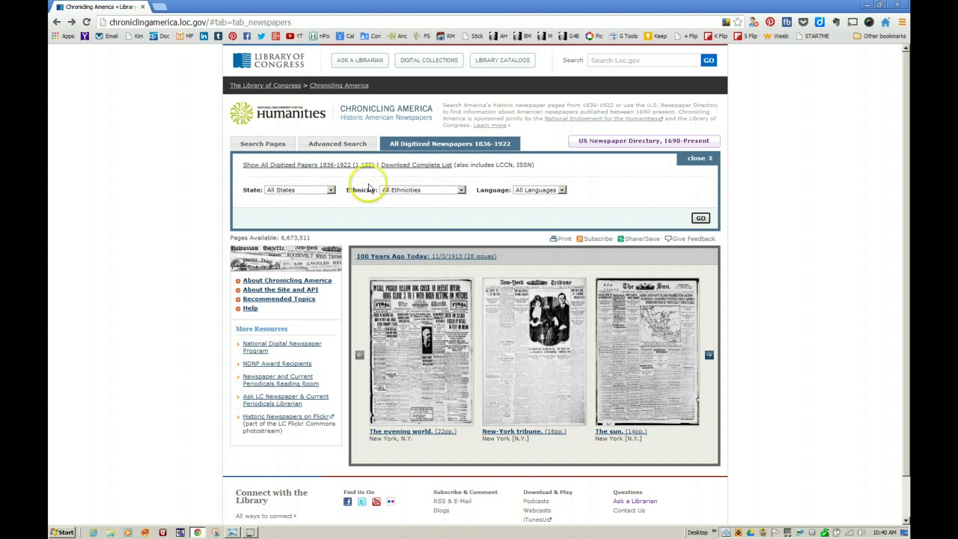
mouse_move(362, 172)
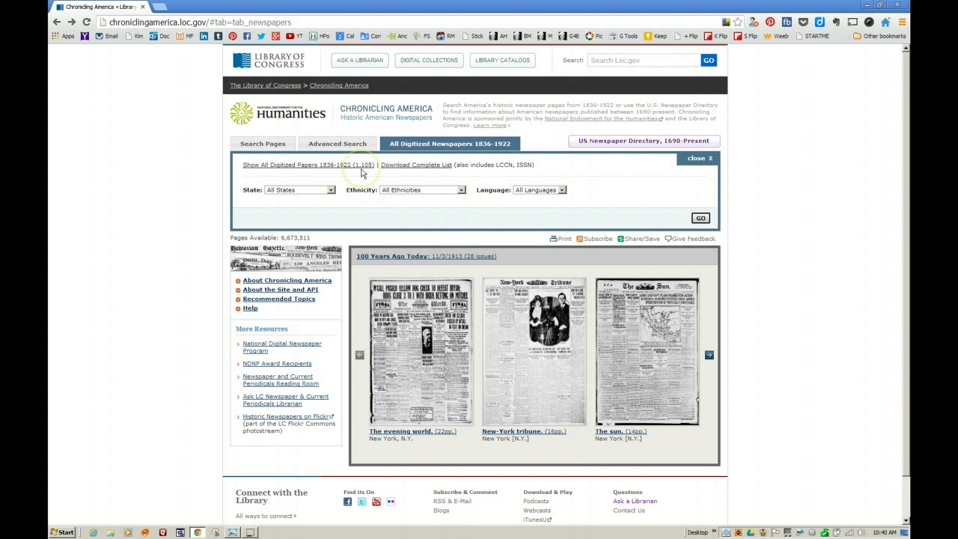
Show all 1,100 digitized titles and scroll through the Alabama to California entries
click(309, 164)
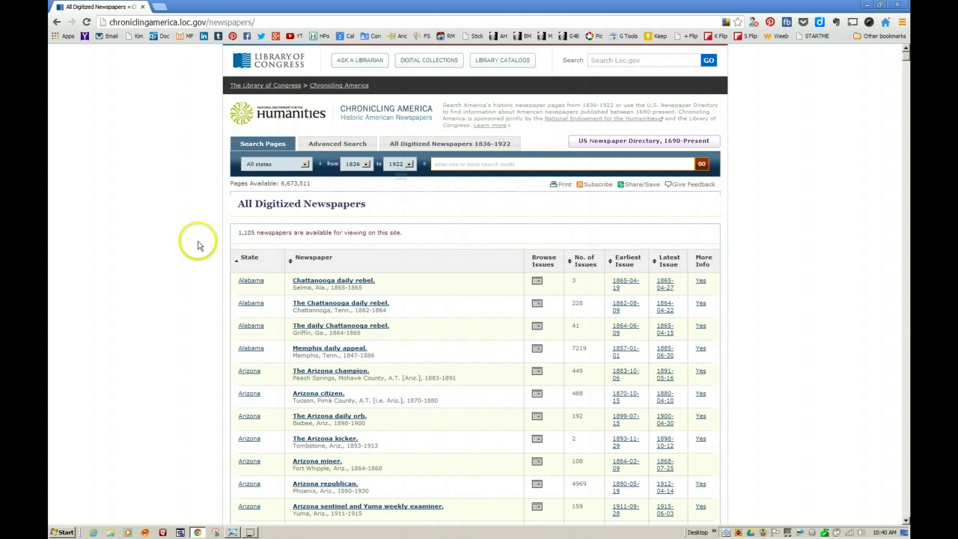
scroll(down, 3)
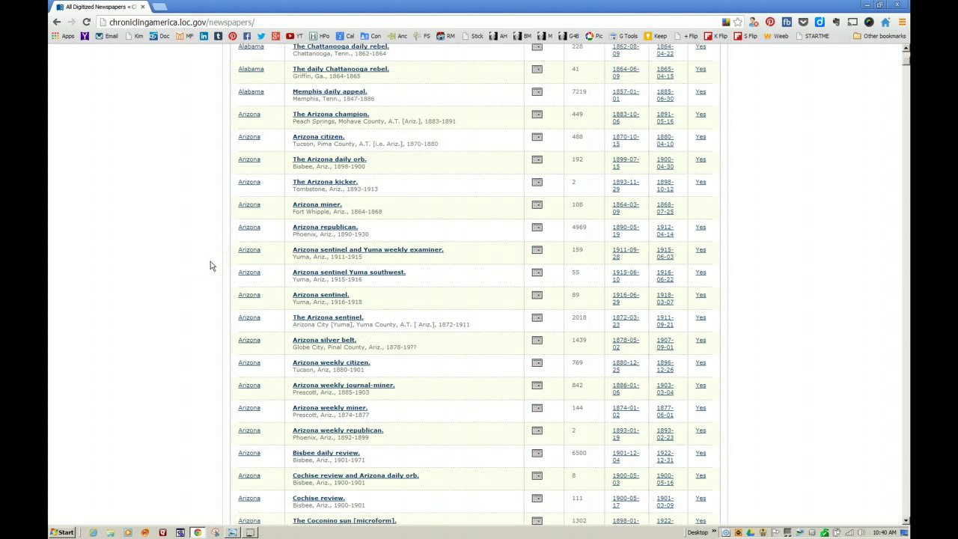
scroll(down, 3)
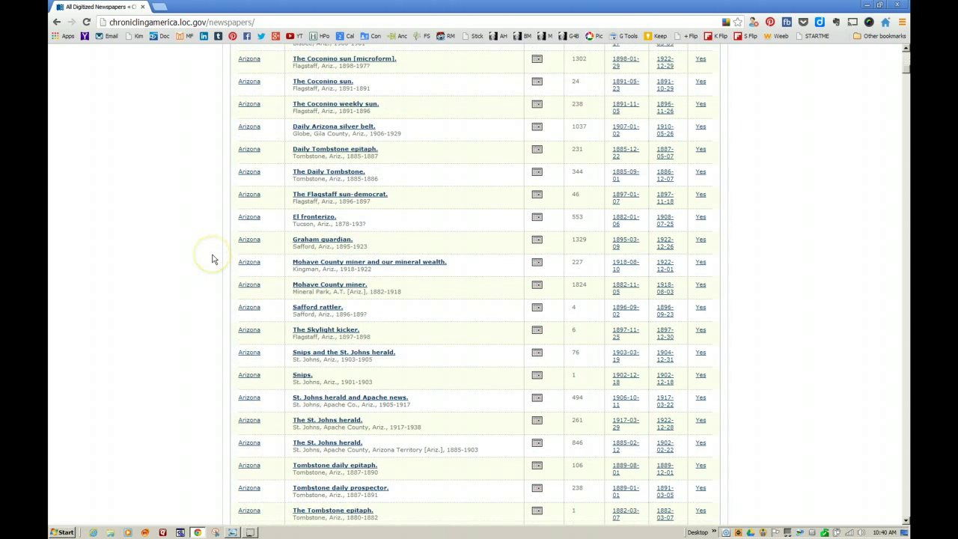
scroll(down, 3)
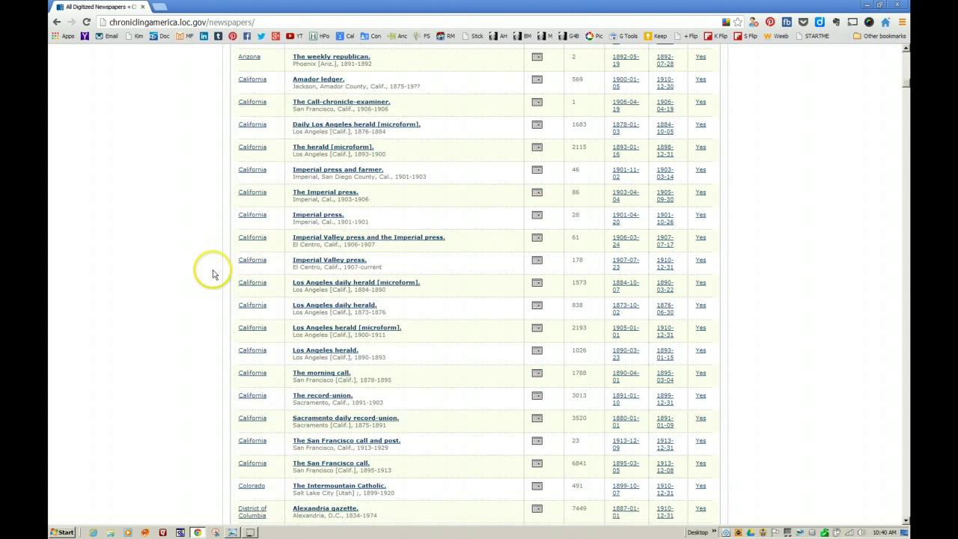
scroll(down, 3)
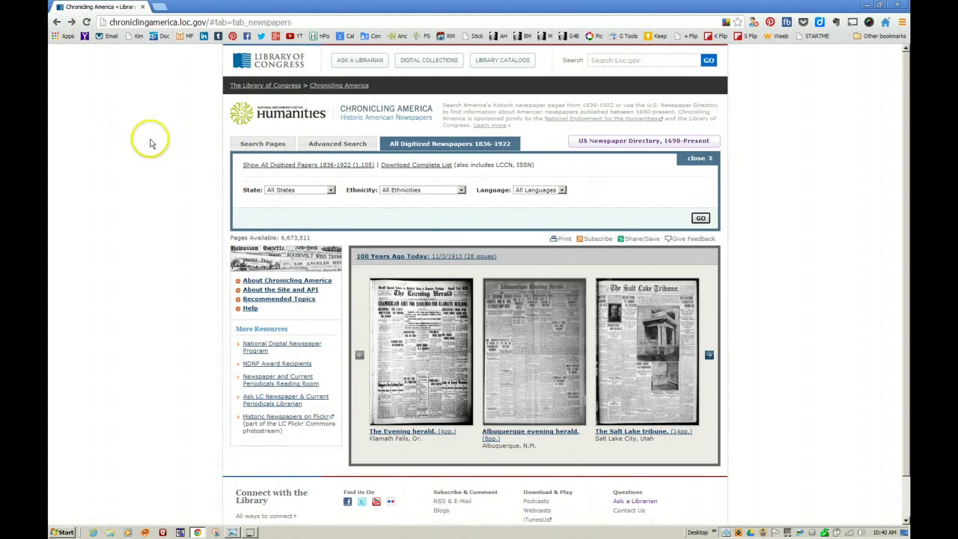
mouse_move(431, 177)
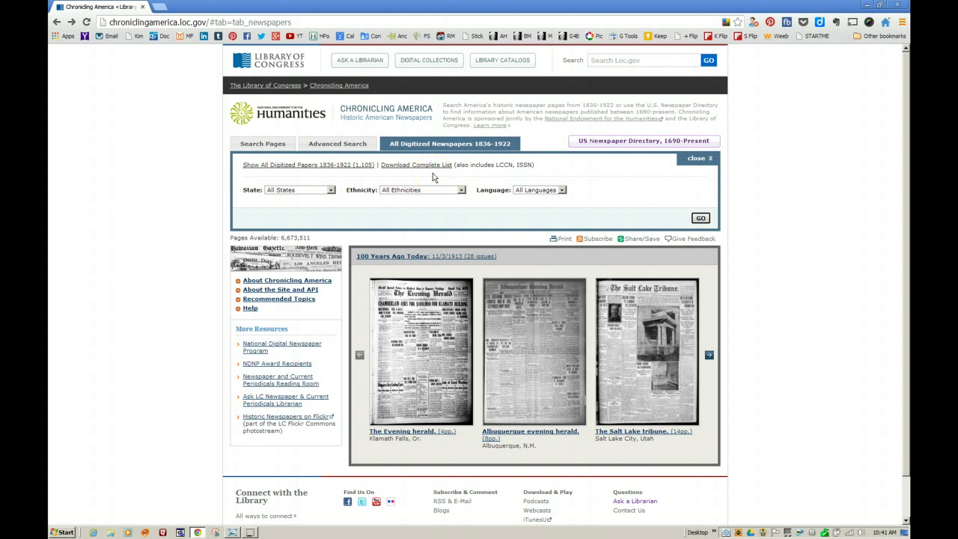
click(416, 165)
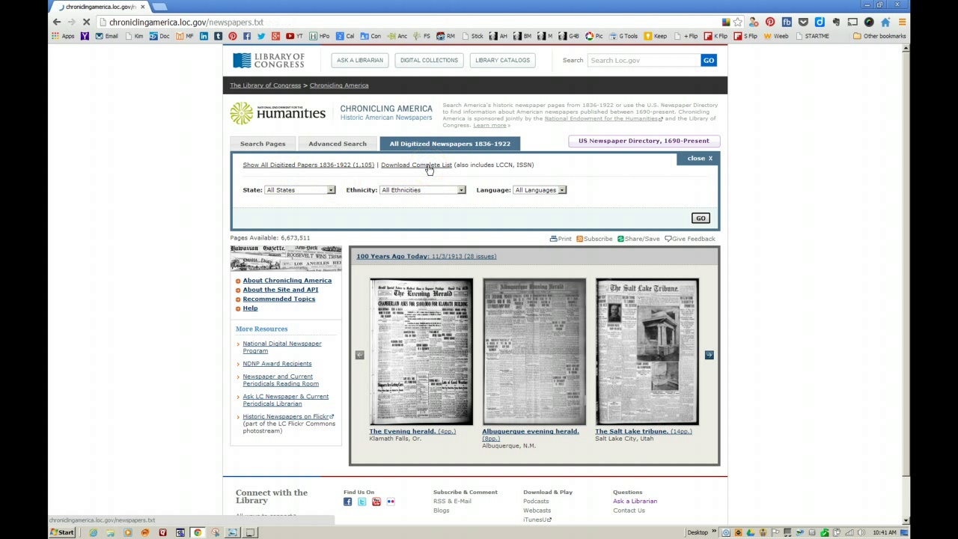
click(416, 164)
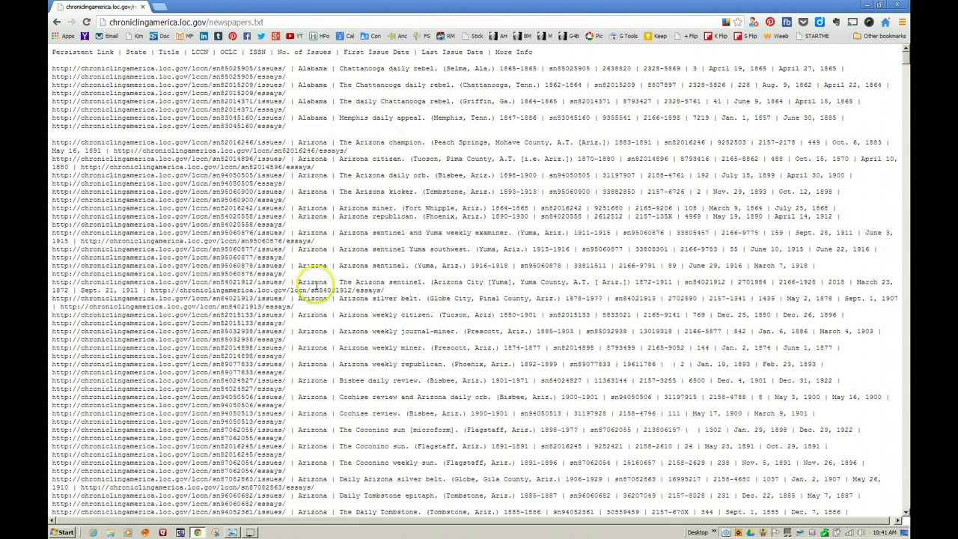
scroll(down, 3)
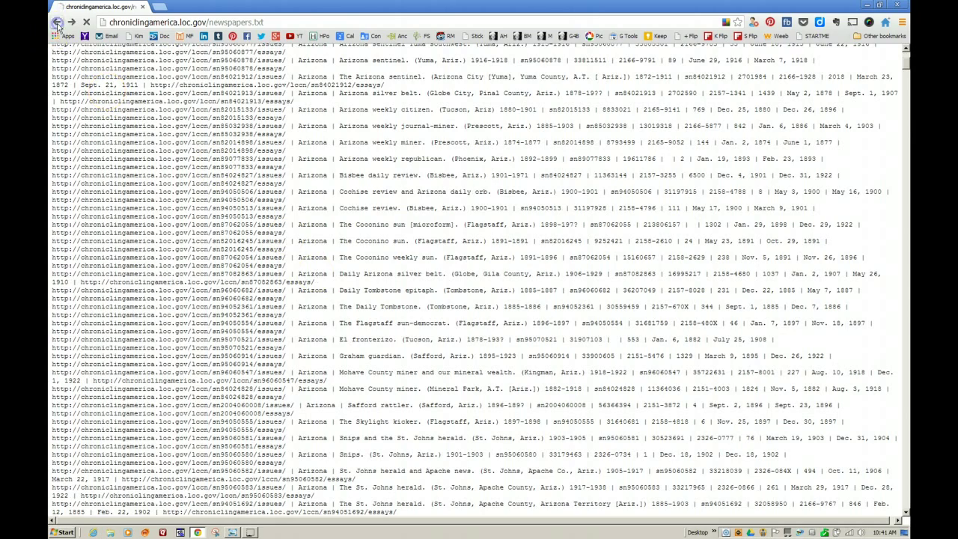
click(57, 23)
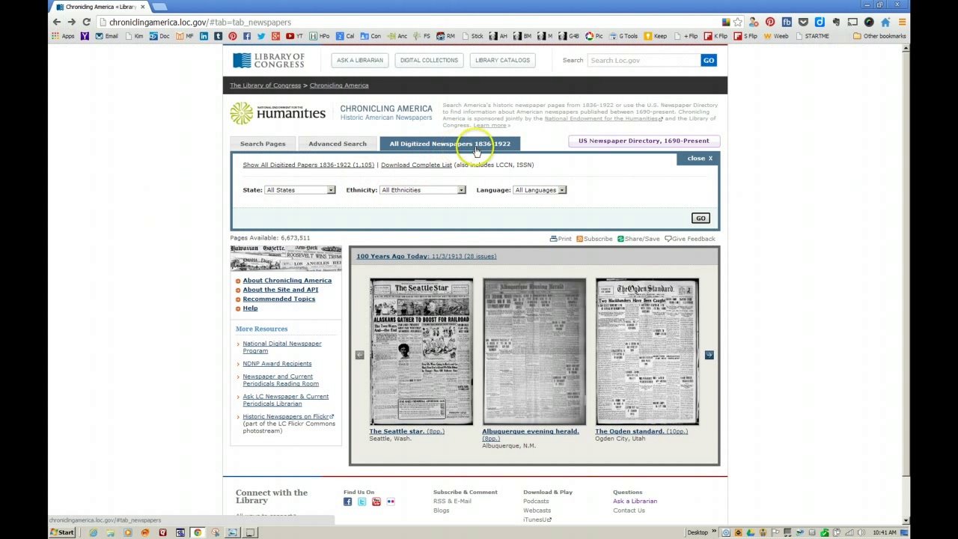
mouse_move(502, 147)
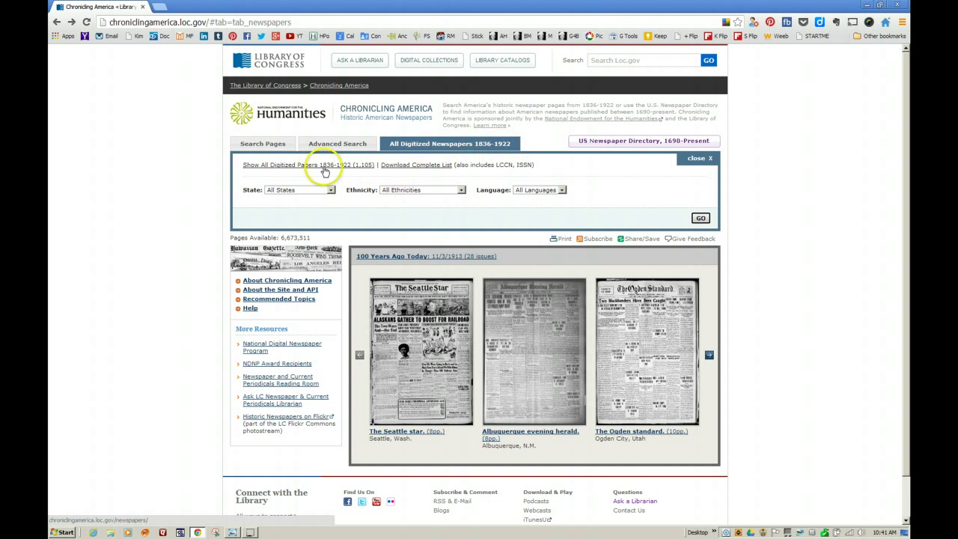
mouse_move(302, 202)
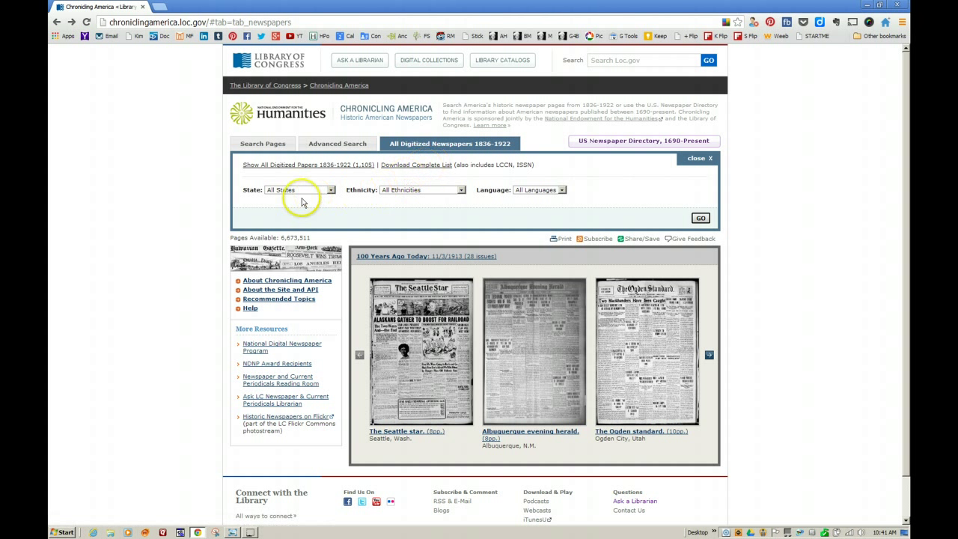
mouse_move(462, 191)
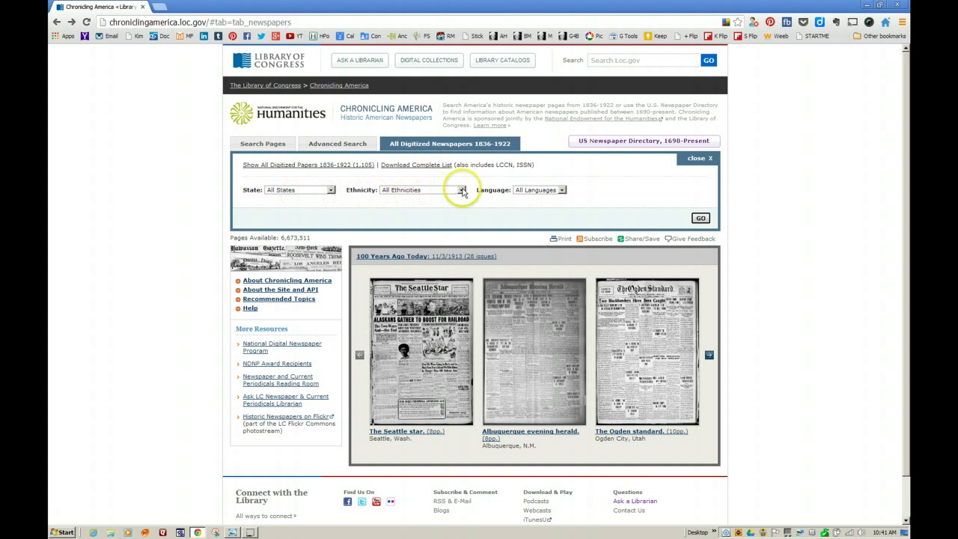
mouse_move(700, 217)
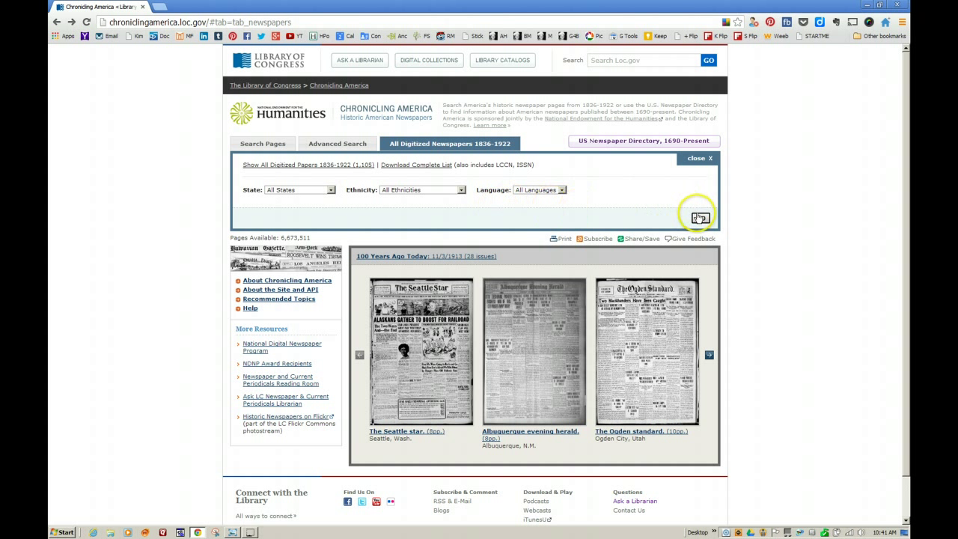
mouse_move(645, 210)
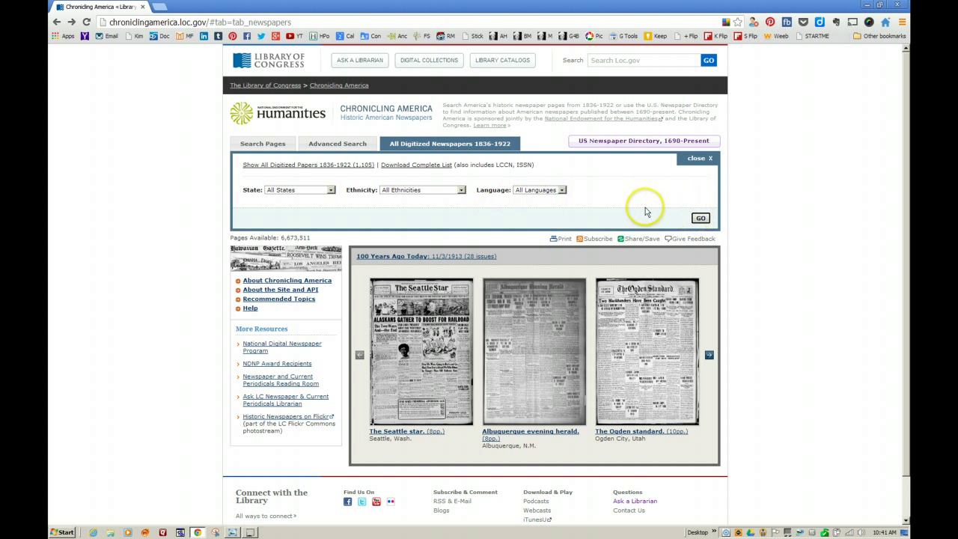
mouse_move(613, 197)
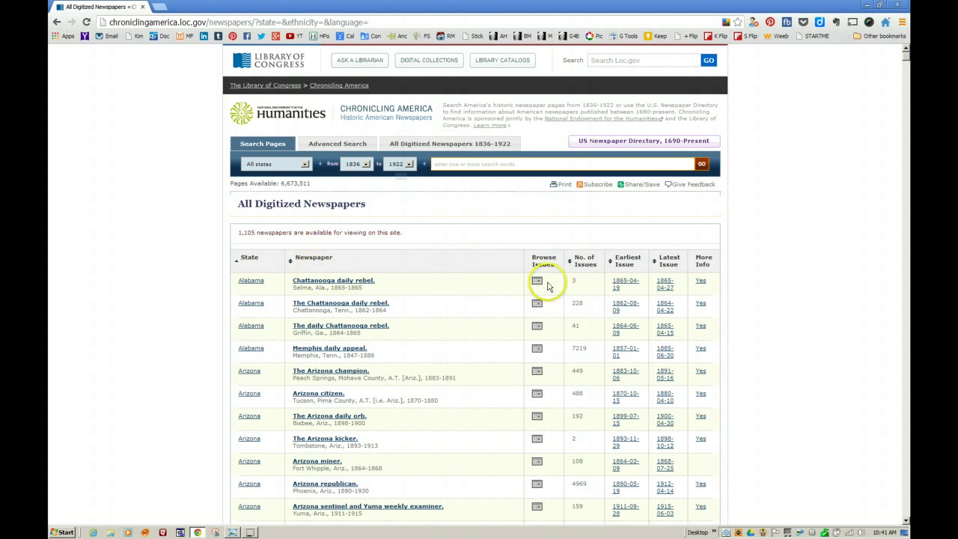
mouse_move(587, 287)
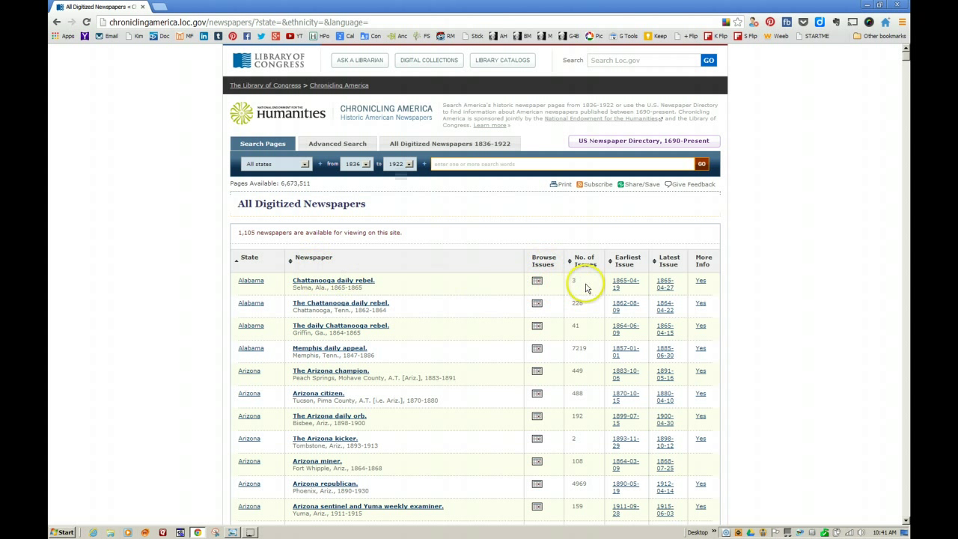
mouse_move(665, 284)
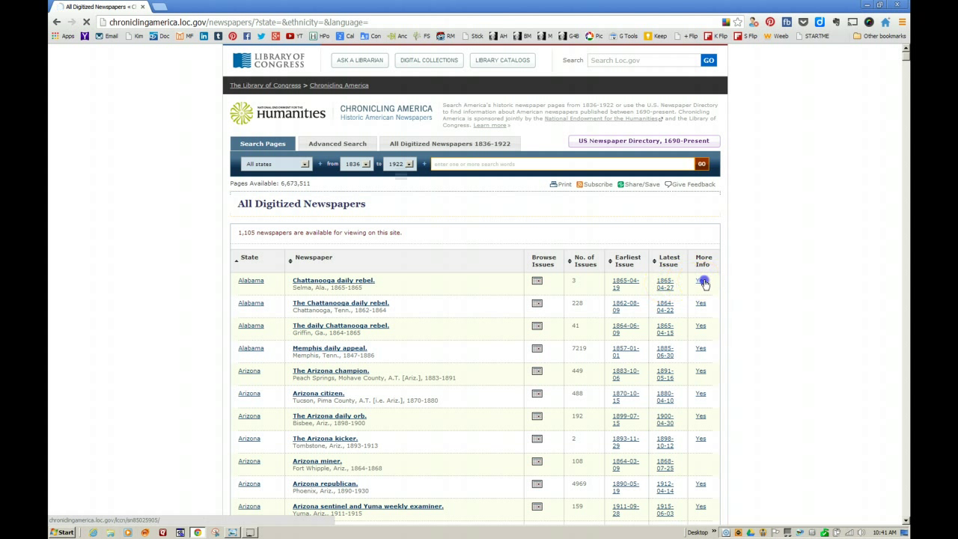
click(700, 283)
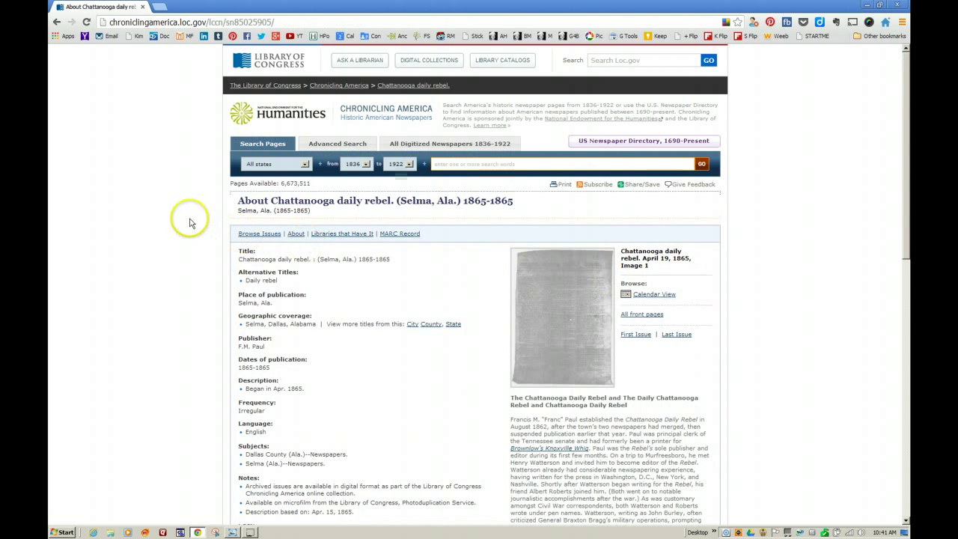
scroll(down, 3)
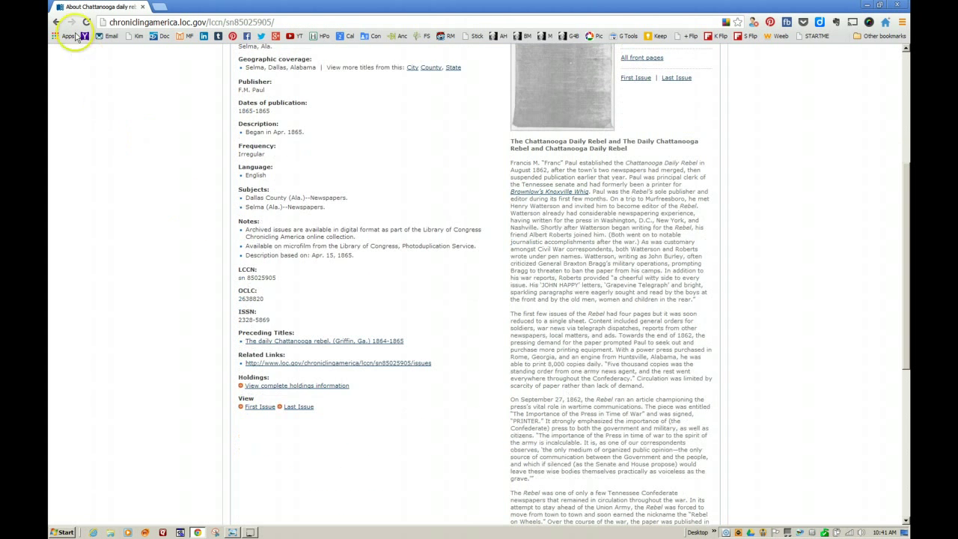
click(57, 22)
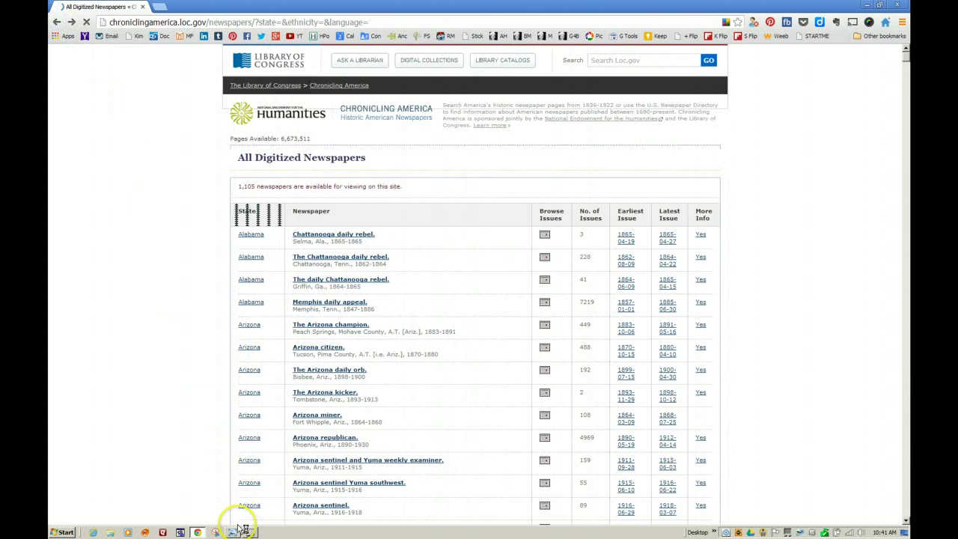